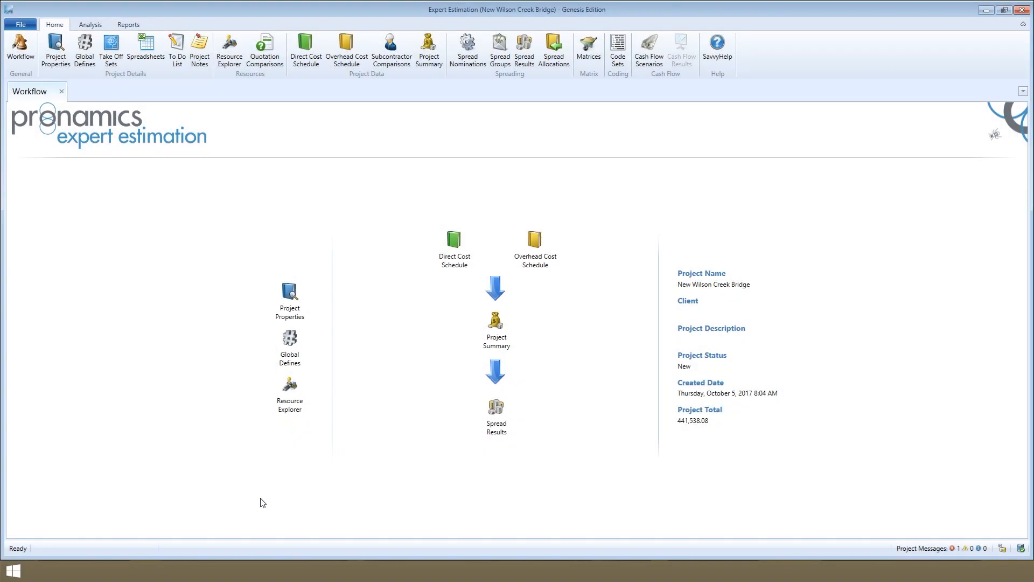
mouse_move(457, 278)
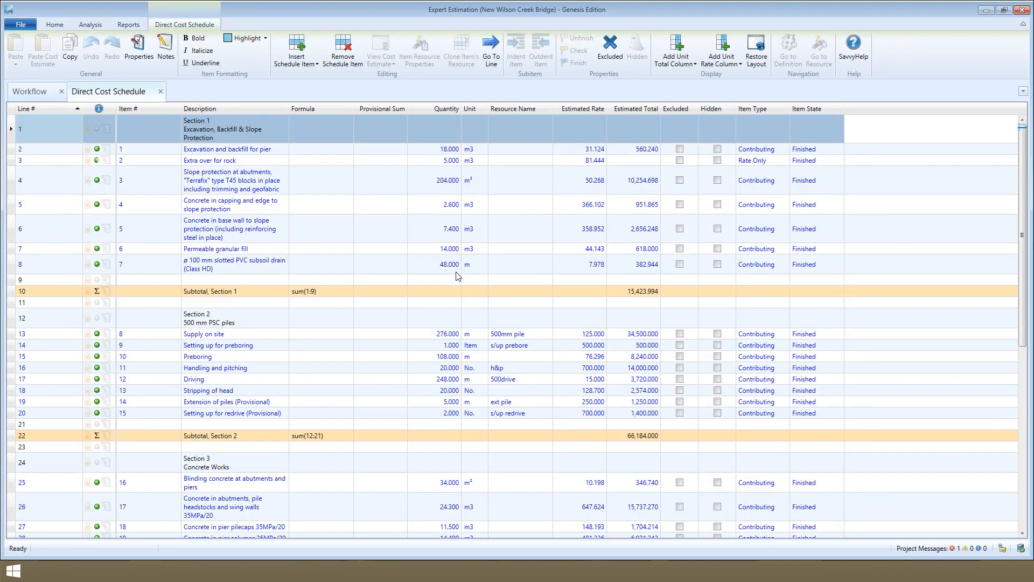
mouse_move(251, 163)
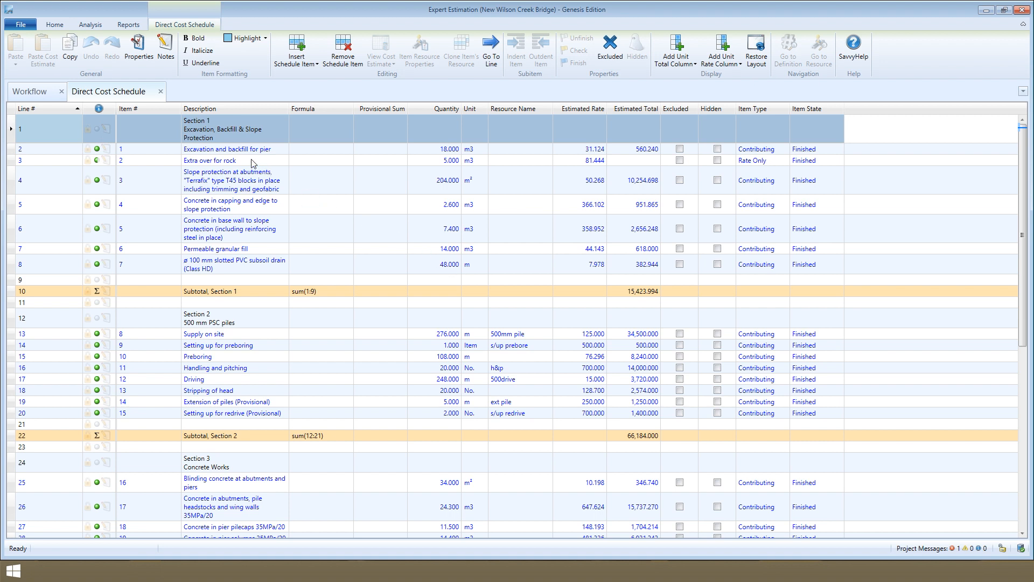
Inspect the slope protection, permeable granular fill and slotted PVC subsoil drain item lines.
left_click(230, 180)
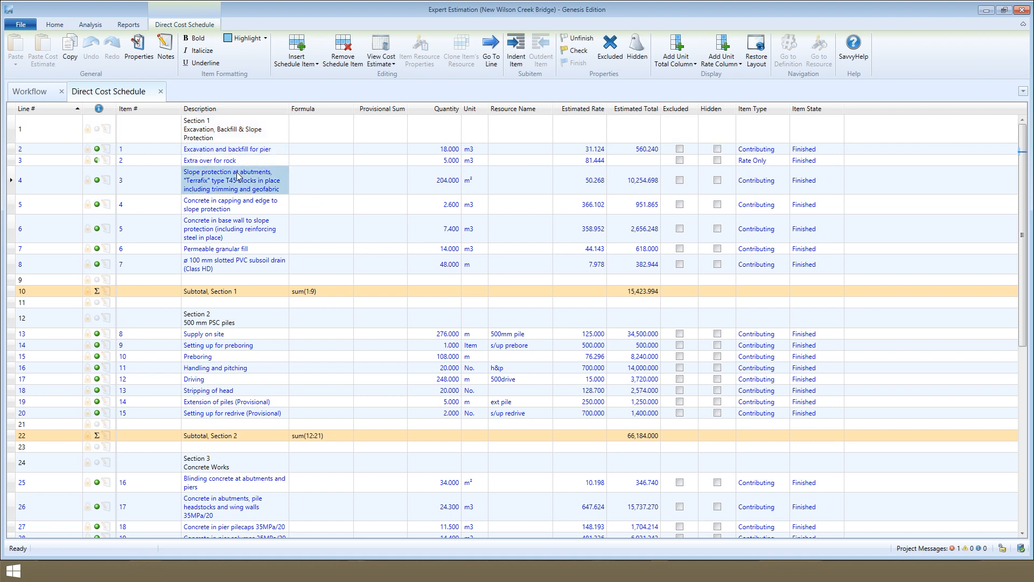
left_click(233, 249)
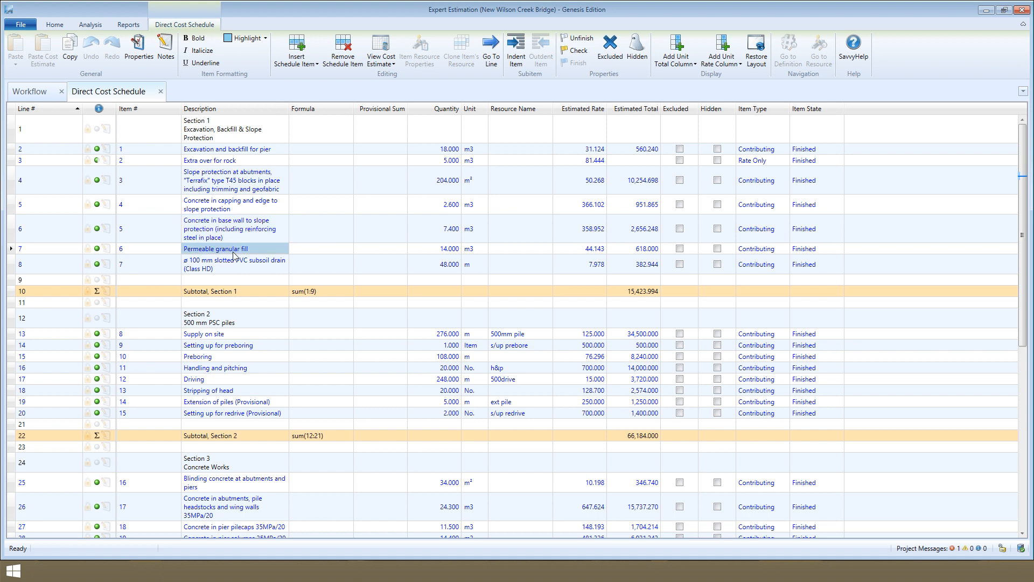
left_click(234, 265)
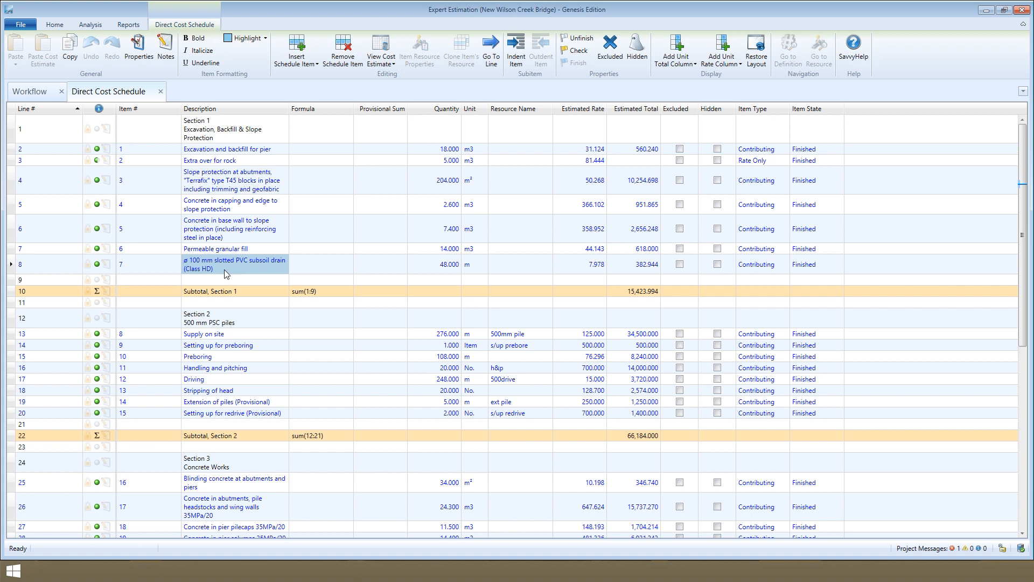
left_click(129, 25)
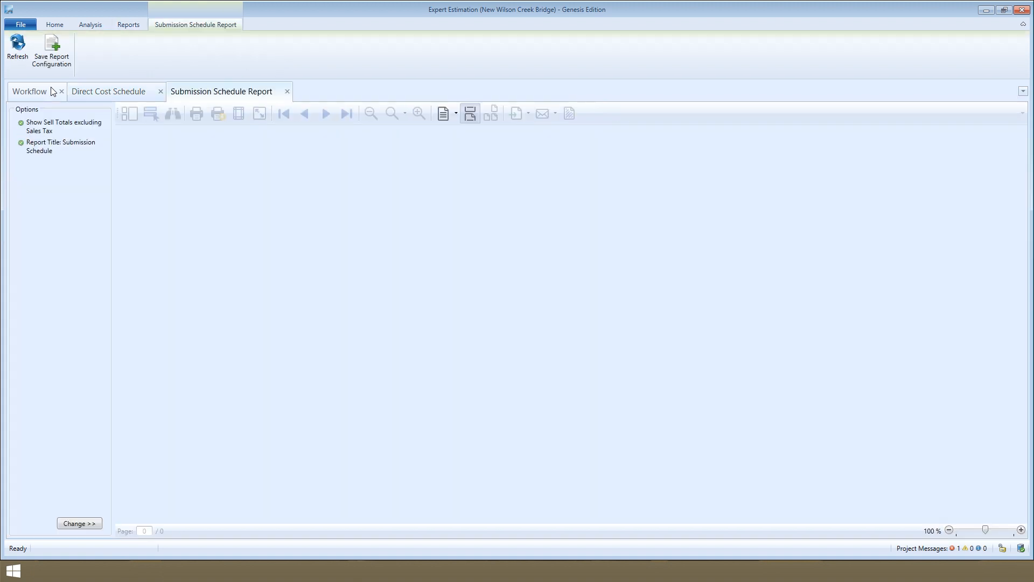
Review the generated Submission Schedule report preview and close it.
left_click(17, 51)
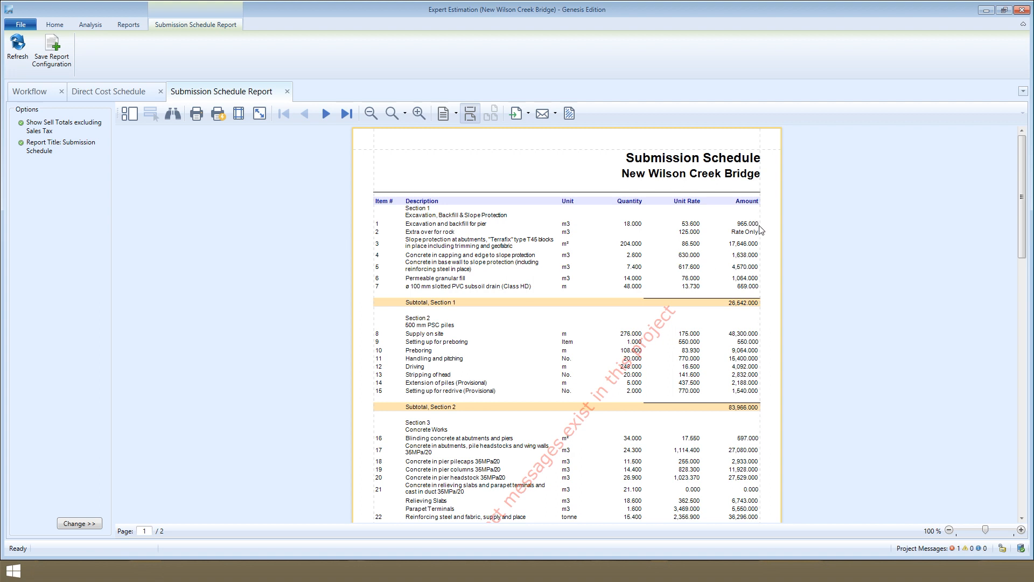
mouse_move(760, 295)
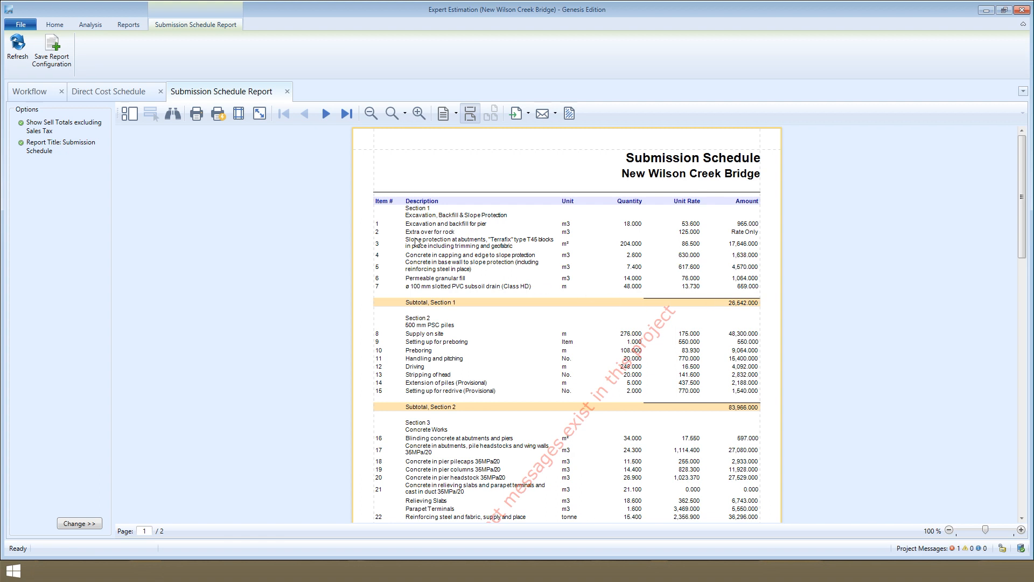
mouse_move(286, 91)
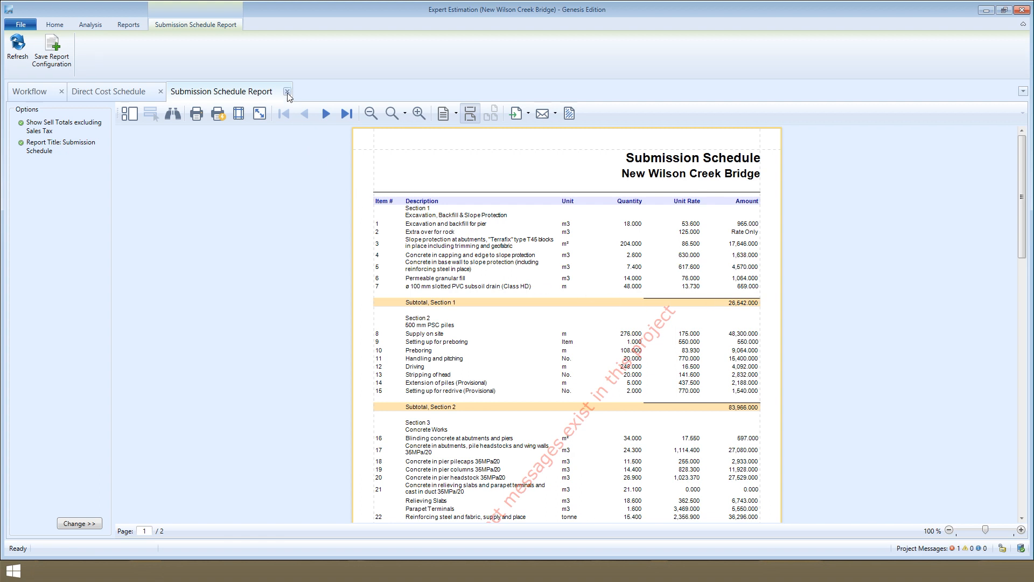
left_click(287, 91)
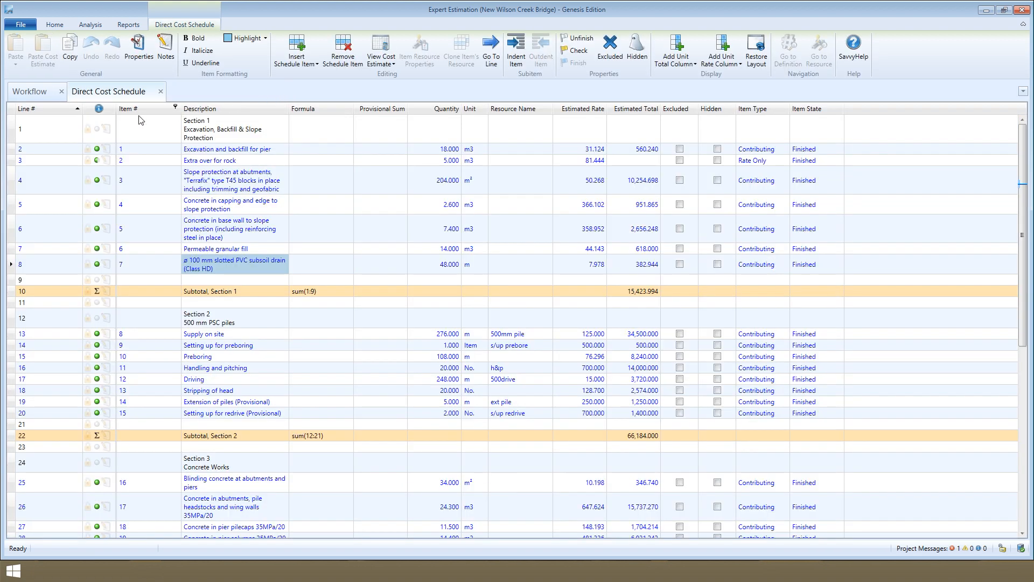
left_click(47, 128)
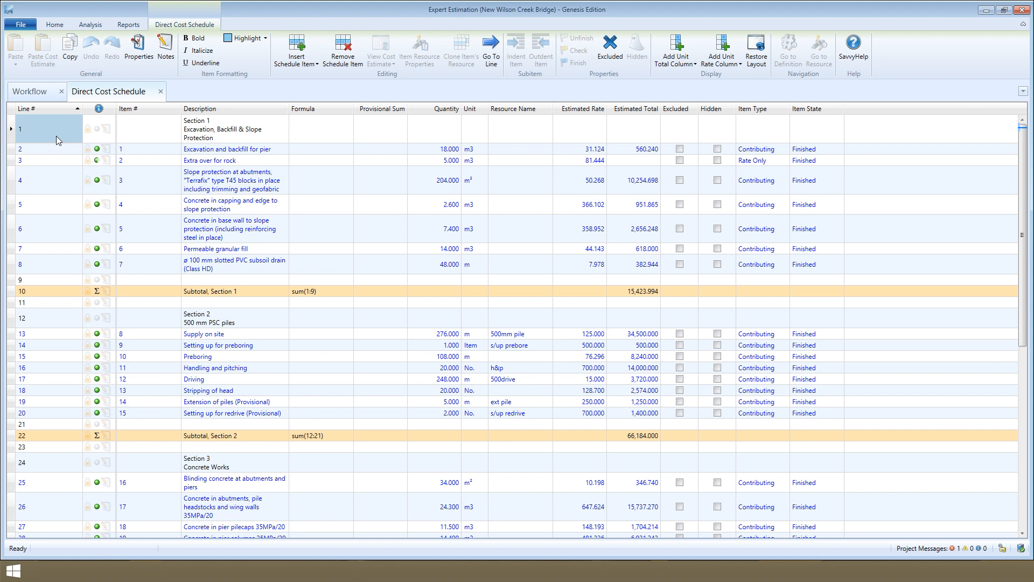
mouse_move(95, 160)
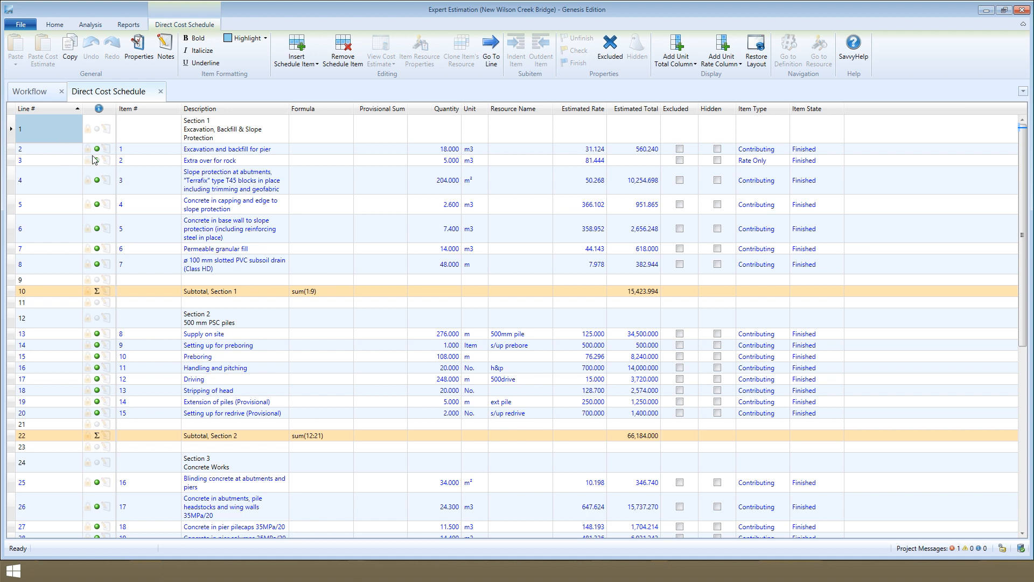
mouse_move(651, 155)
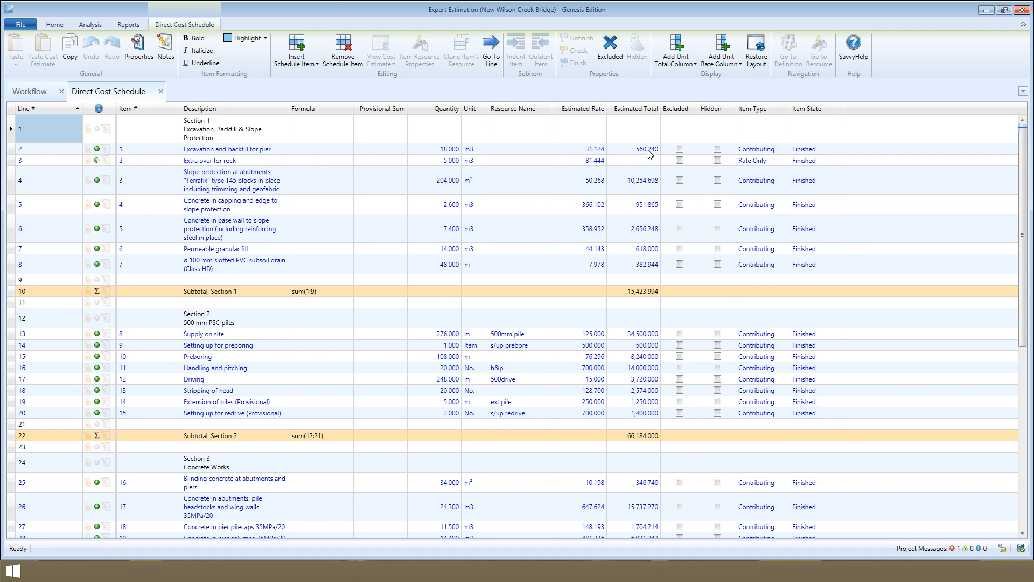
mouse_move(650, 299)
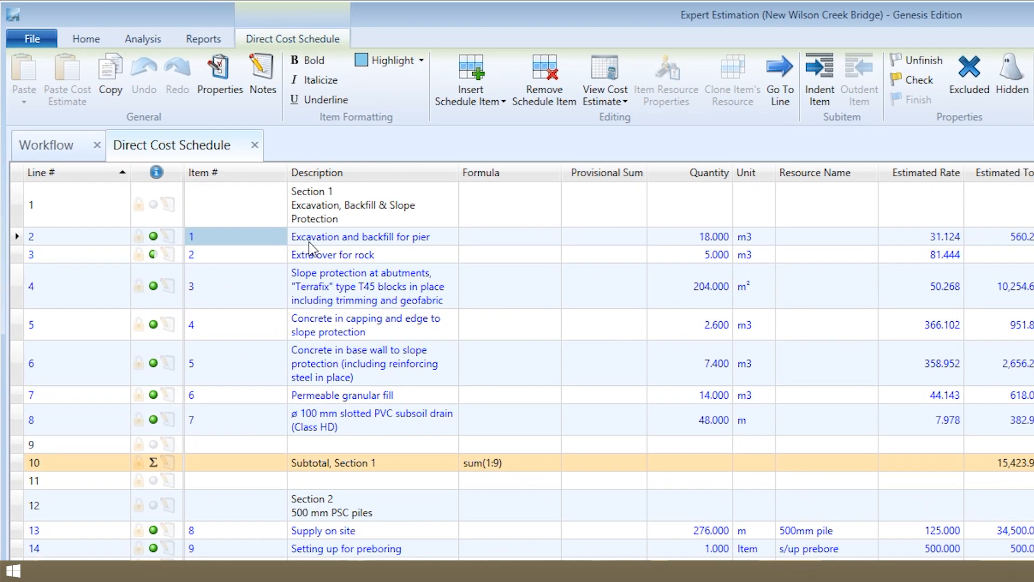
left_click(360, 236)
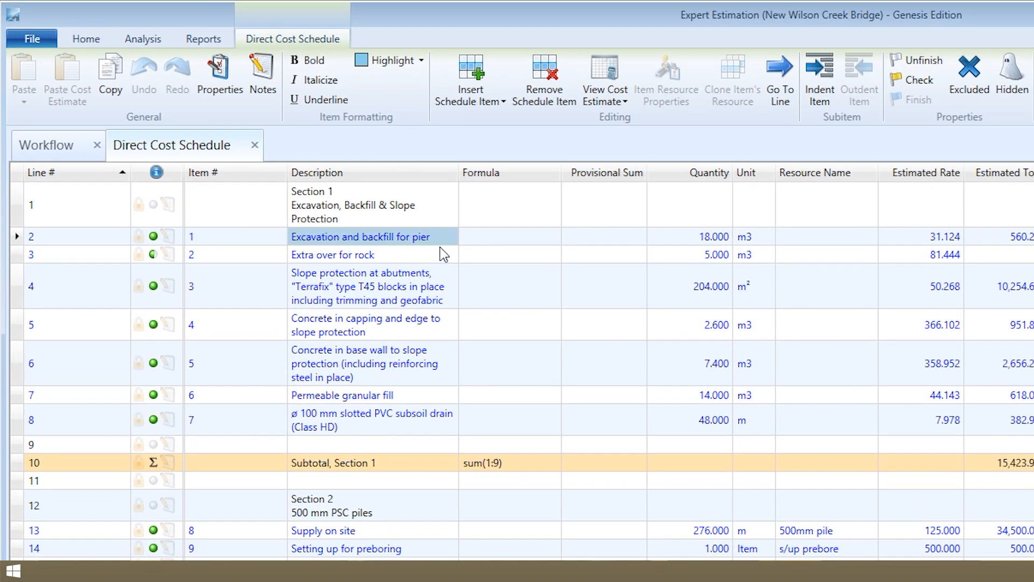
mouse_move(732, 249)
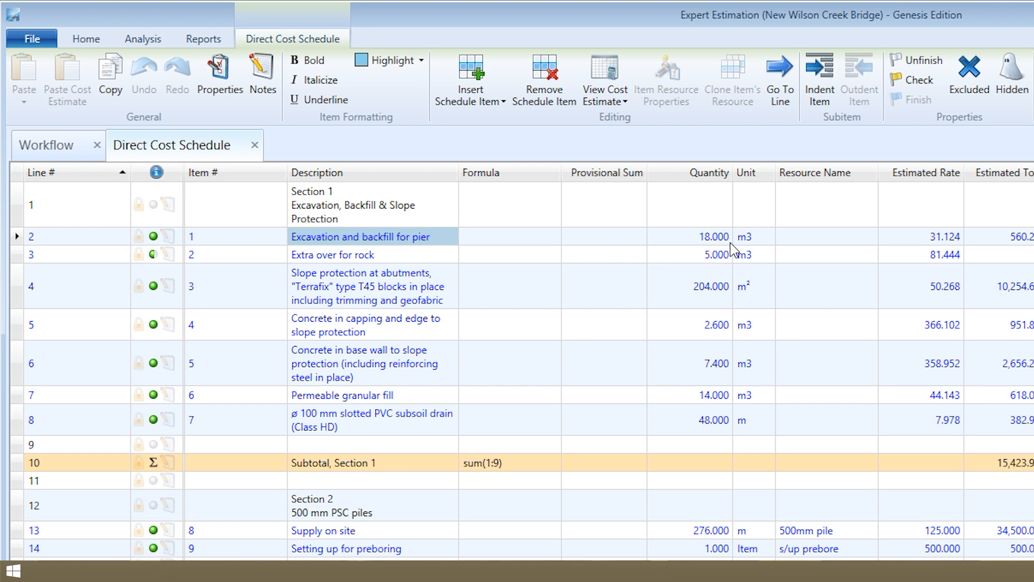
left_click(754, 236)
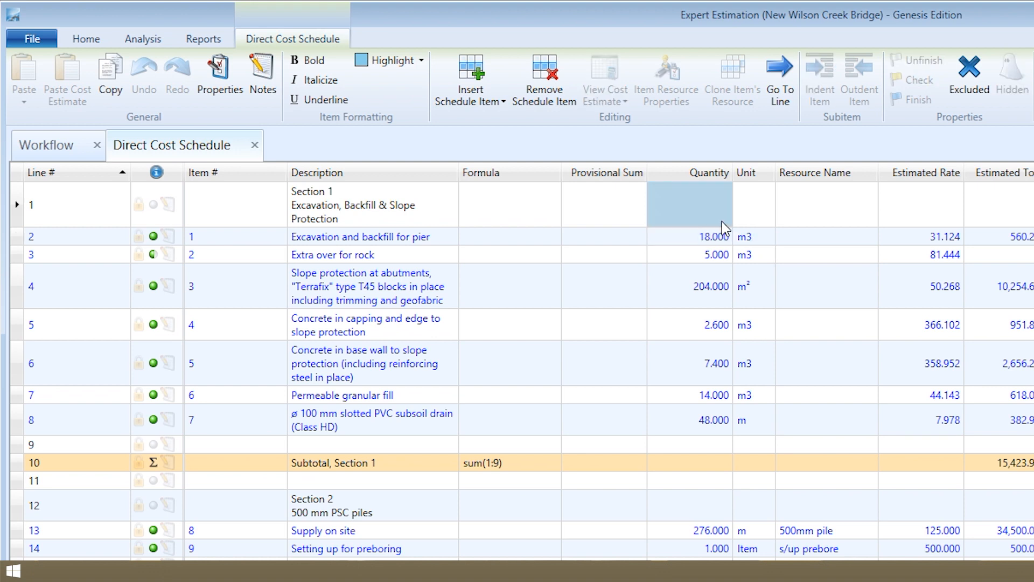
mouse_move(379, 217)
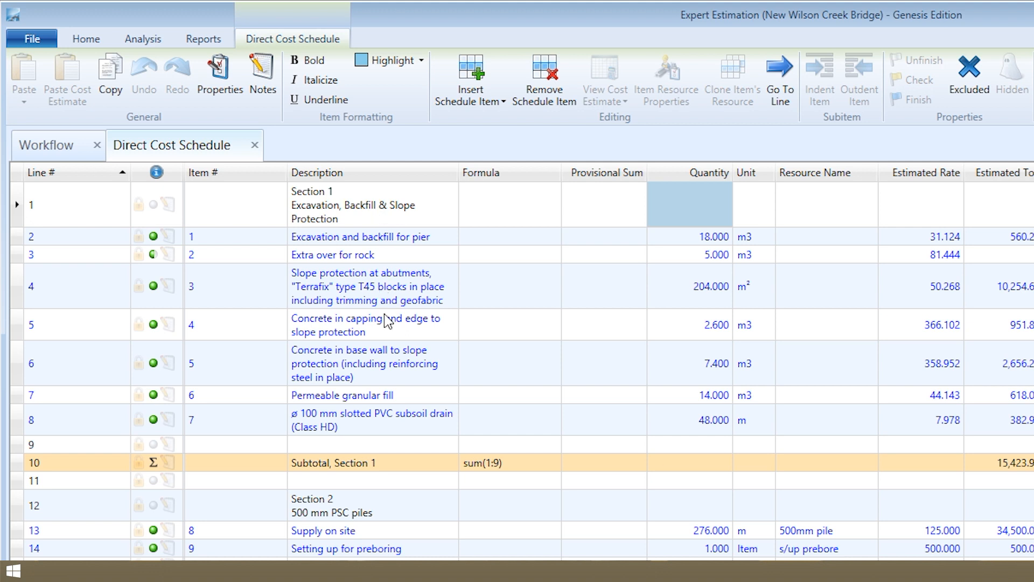
left_click(369, 506)
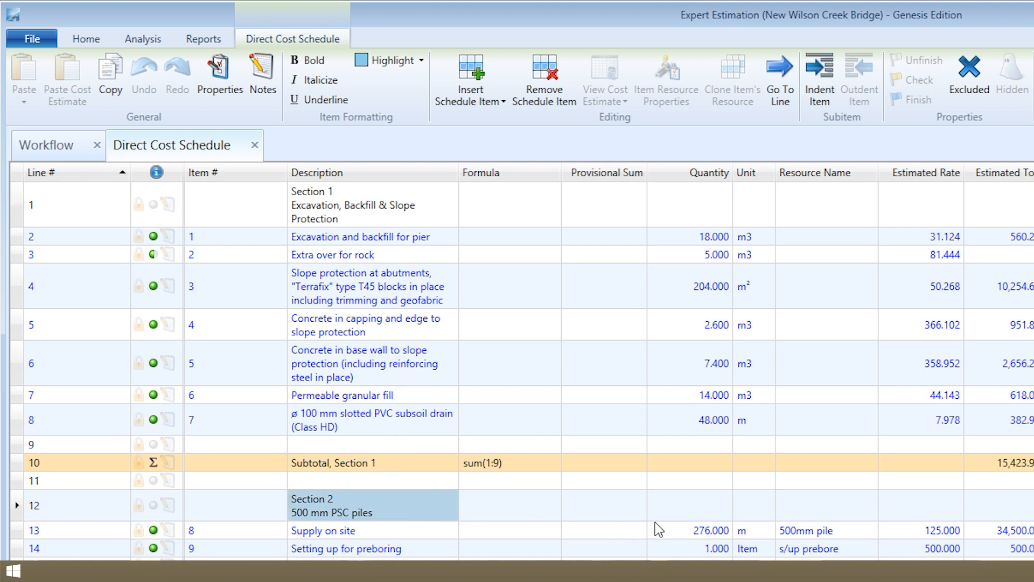
scroll("down", 3)
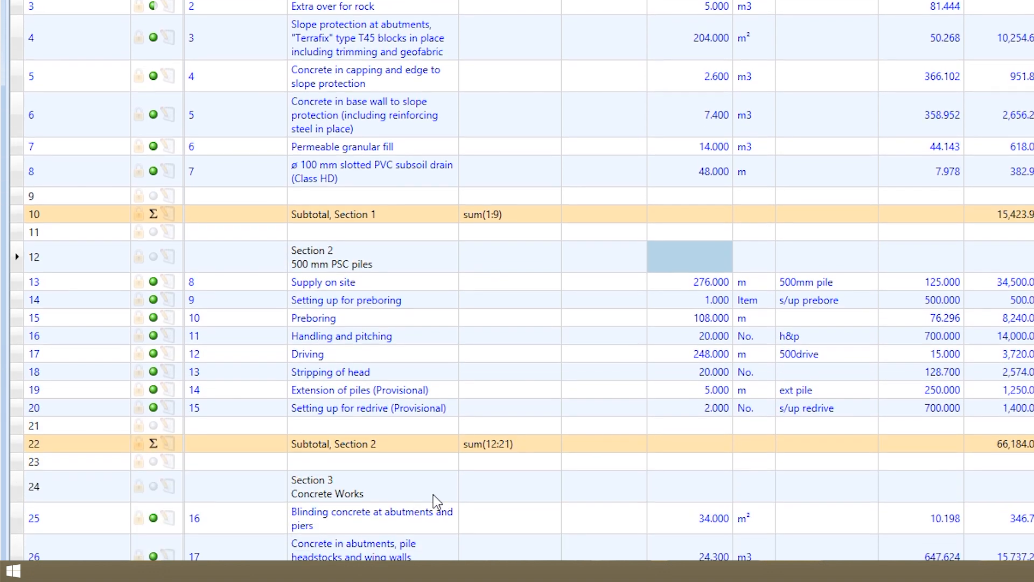
scroll("down", 3)
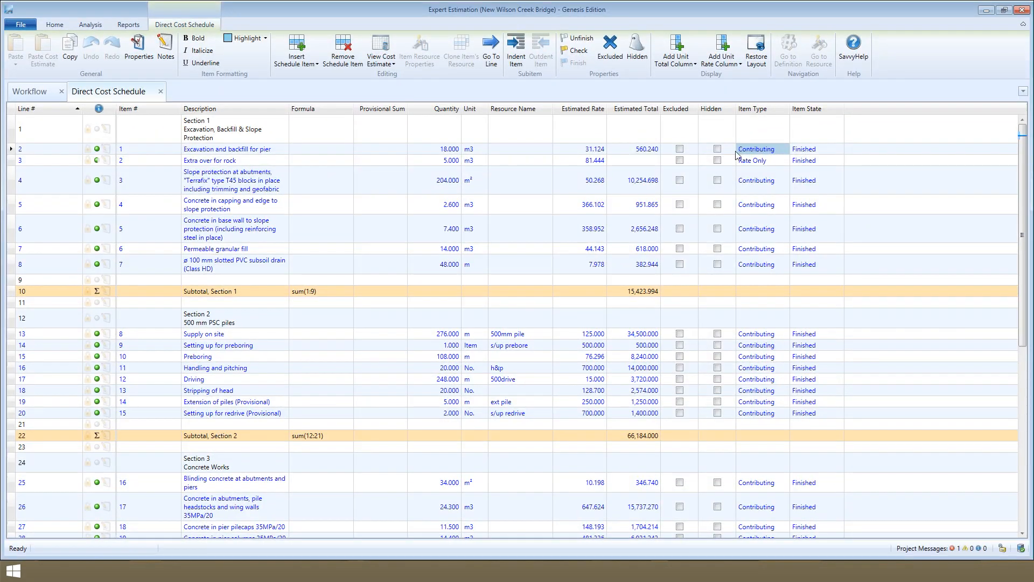
Change the Extra over for rock item's type to Rate Only so it is excluded from totals.
left_click(647, 149)
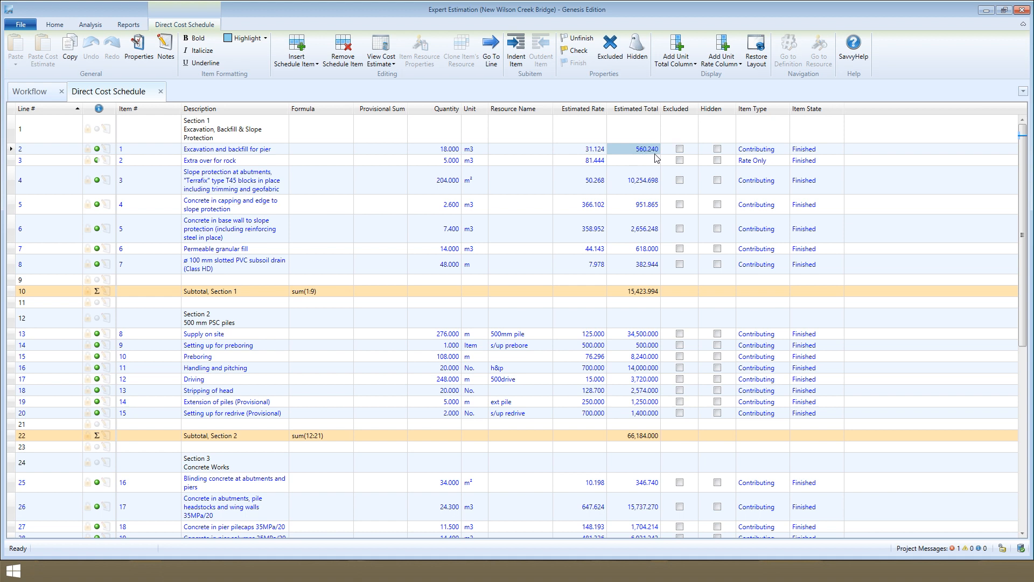
mouse_move(771, 167)
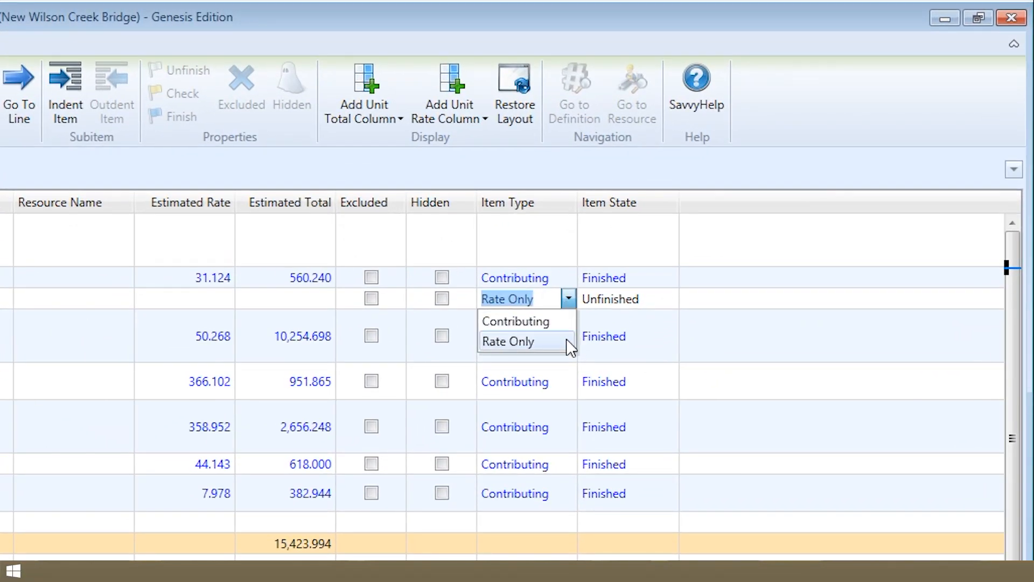
left_click(507, 341)
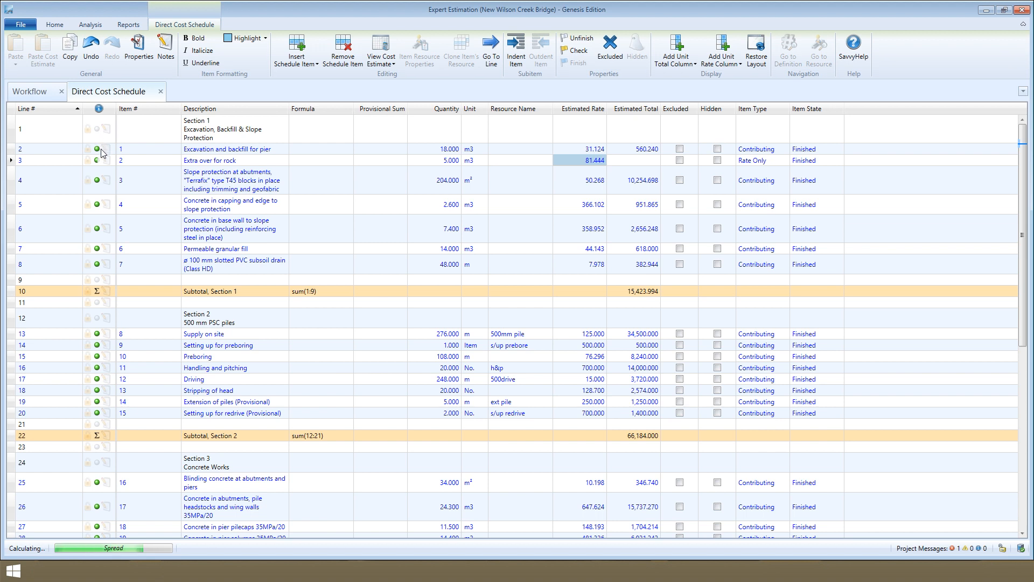
mouse_move(96, 156)
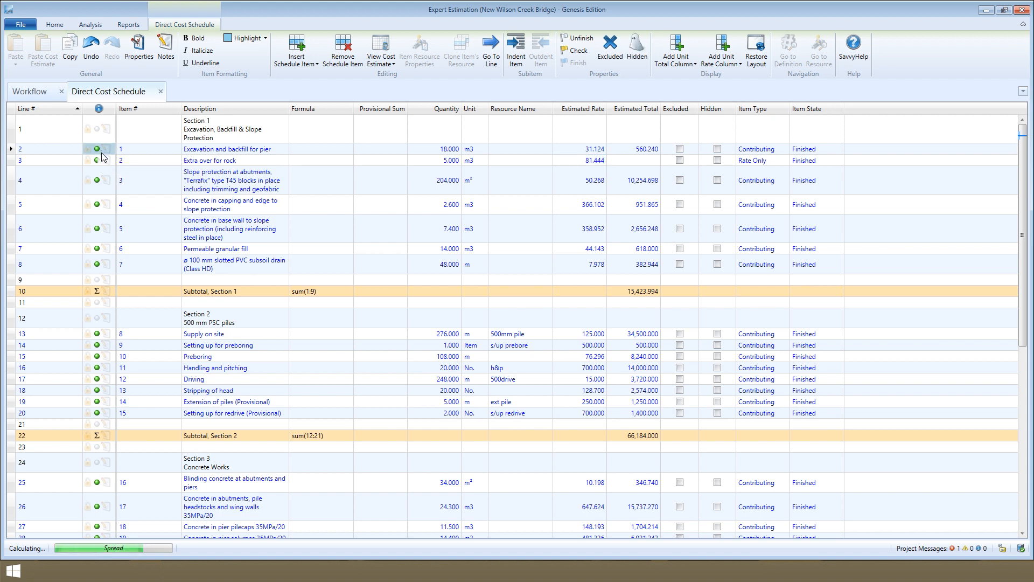
mouse_move(100, 161)
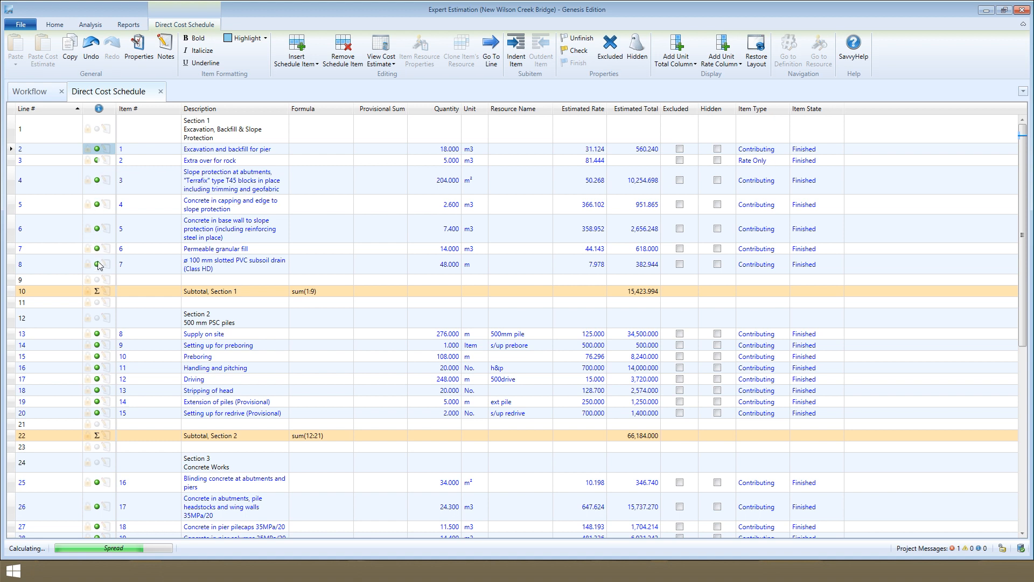
mouse_move(98, 295)
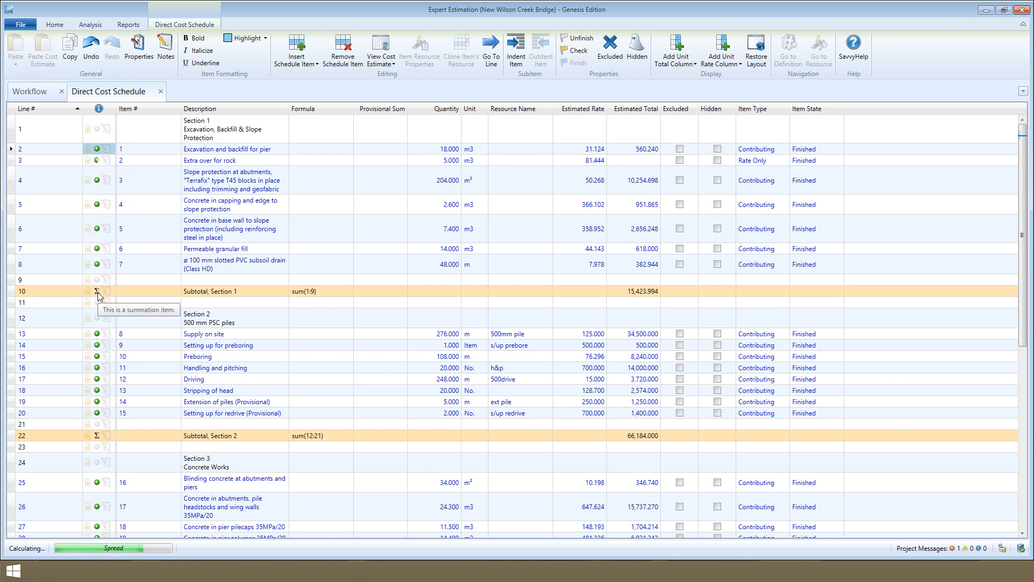
mouse_move(98, 308)
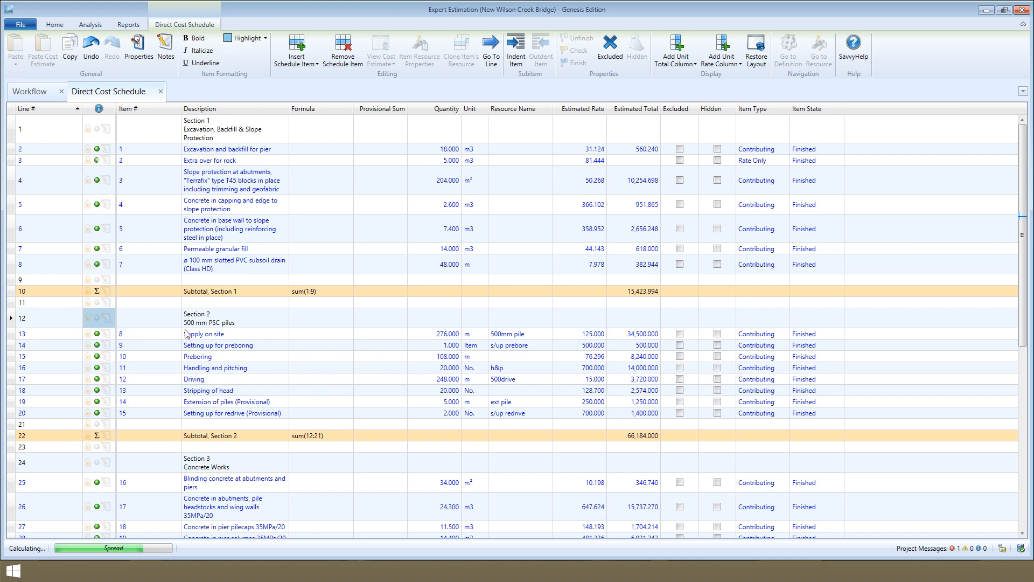
mouse_move(207, 324)
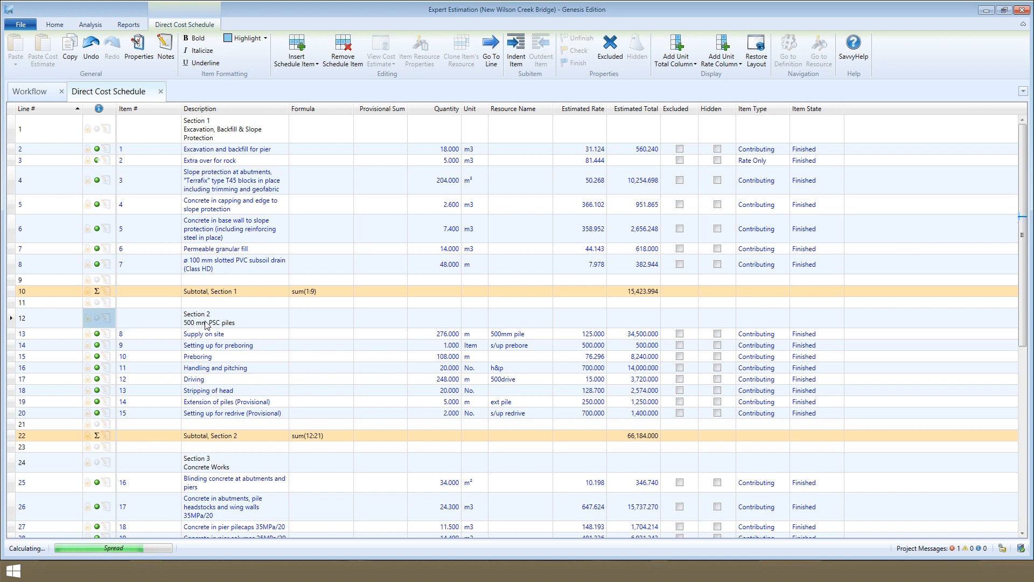
mouse_move(633, 186)
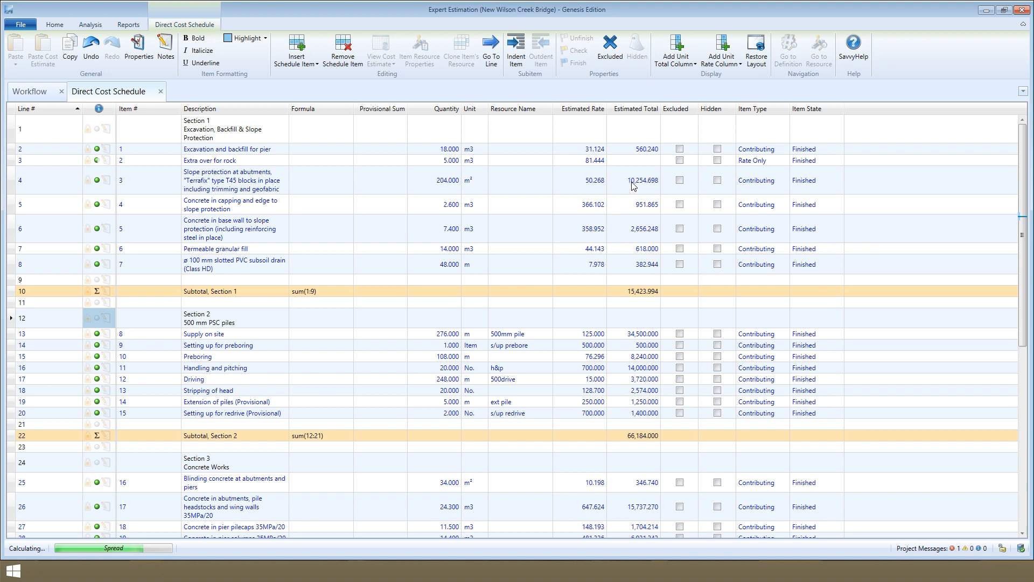
Mark the Section 1 items Unfinished, then set items 4 to 7 to Checked.
left_click_drag(634, 149, 641, 229)
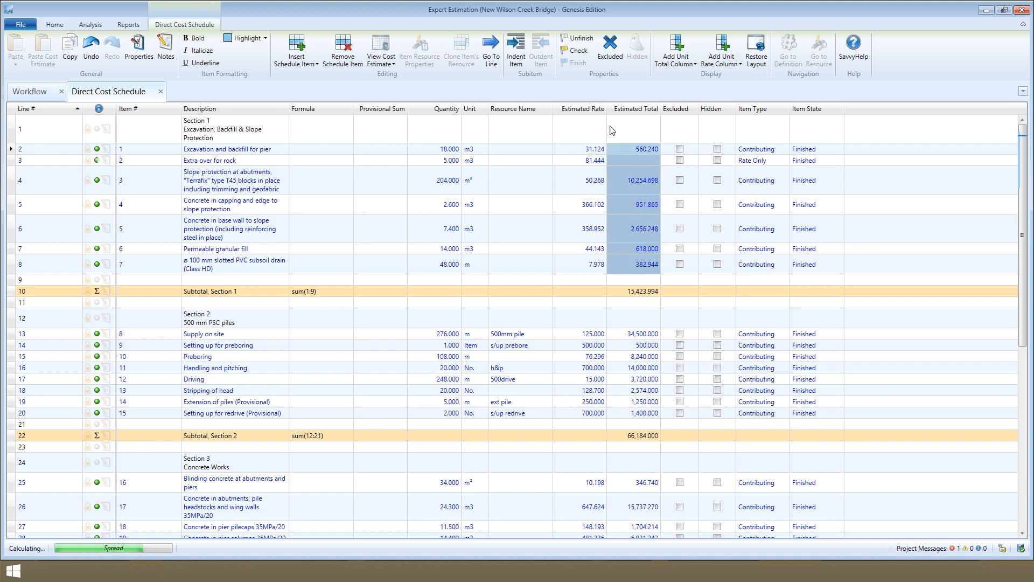
mouse_move(577, 38)
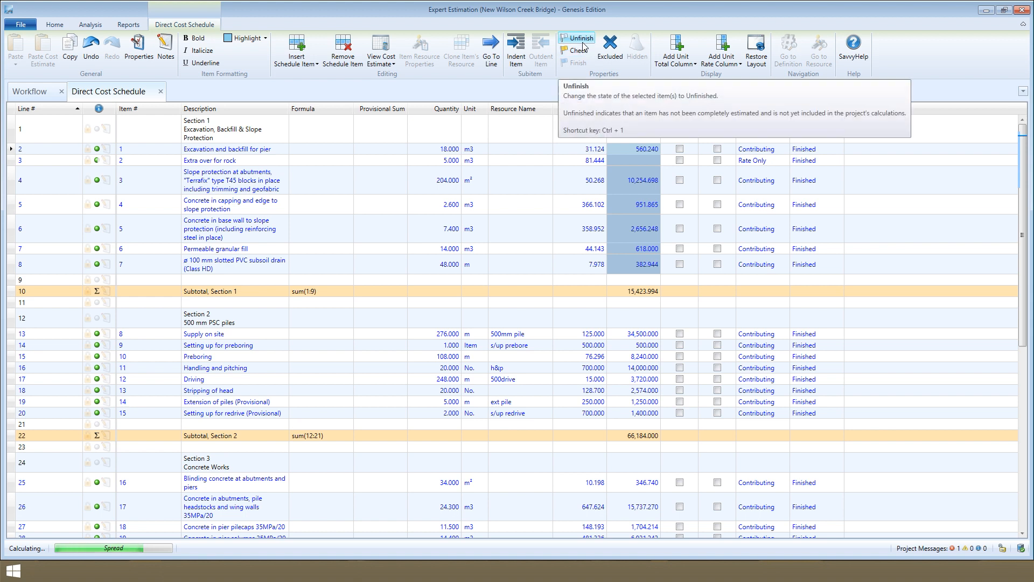
left_click(576, 38)
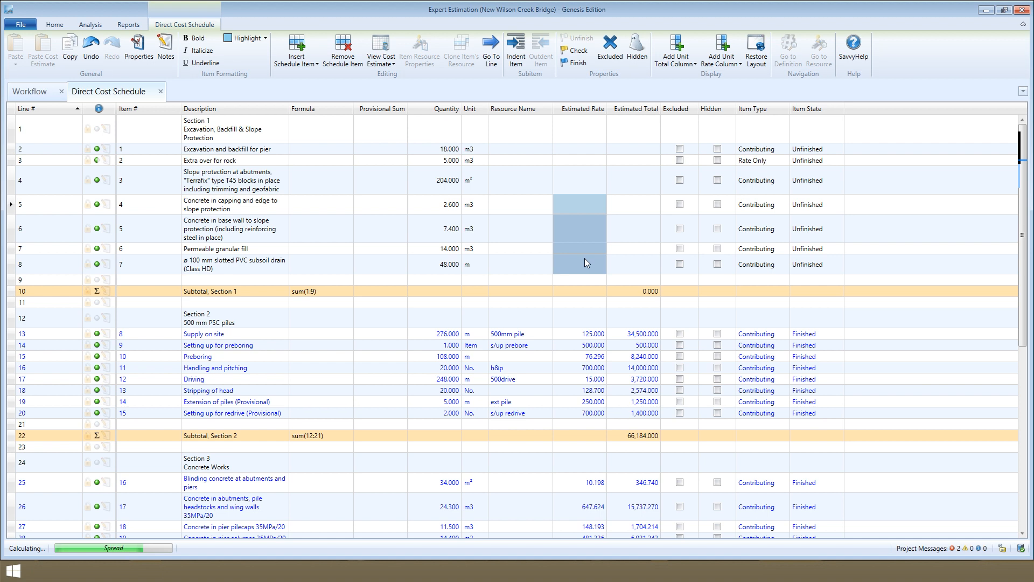
mouse_move(574, 52)
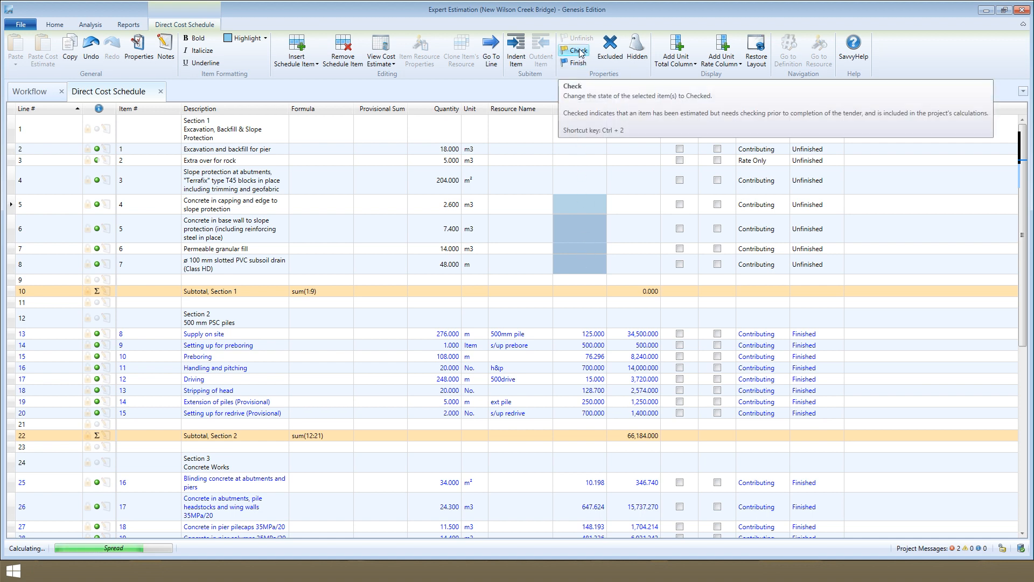
left_click(575, 50)
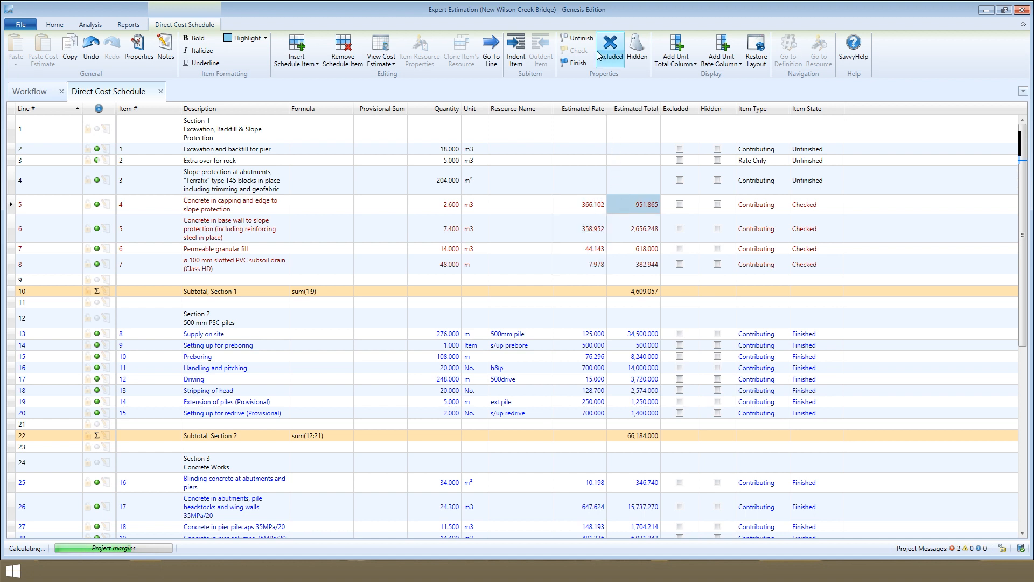
Set item 4 back to Unfinished and mark item 7 as Finished.
left_click(608, 50)
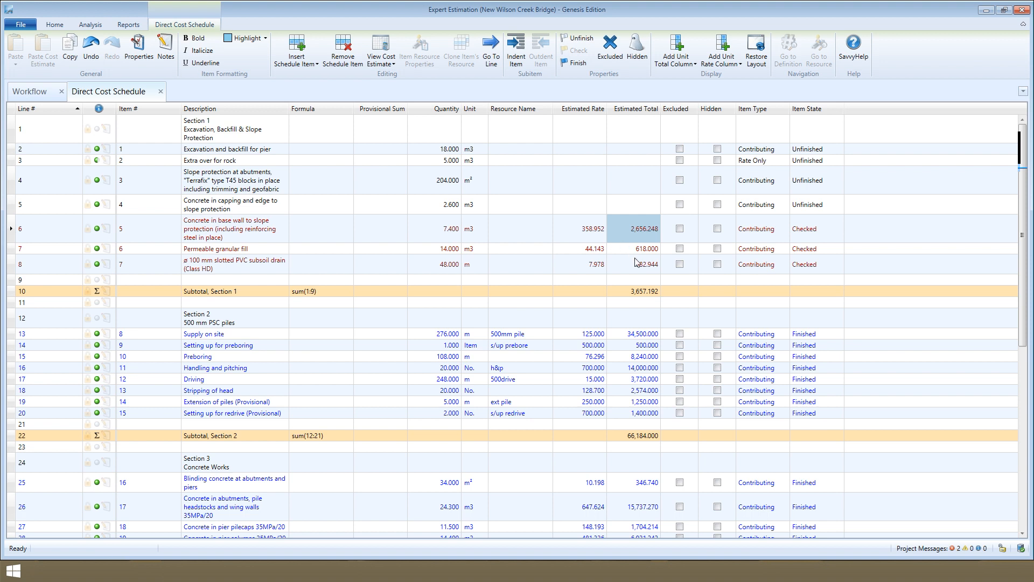
left_click(633, 264)
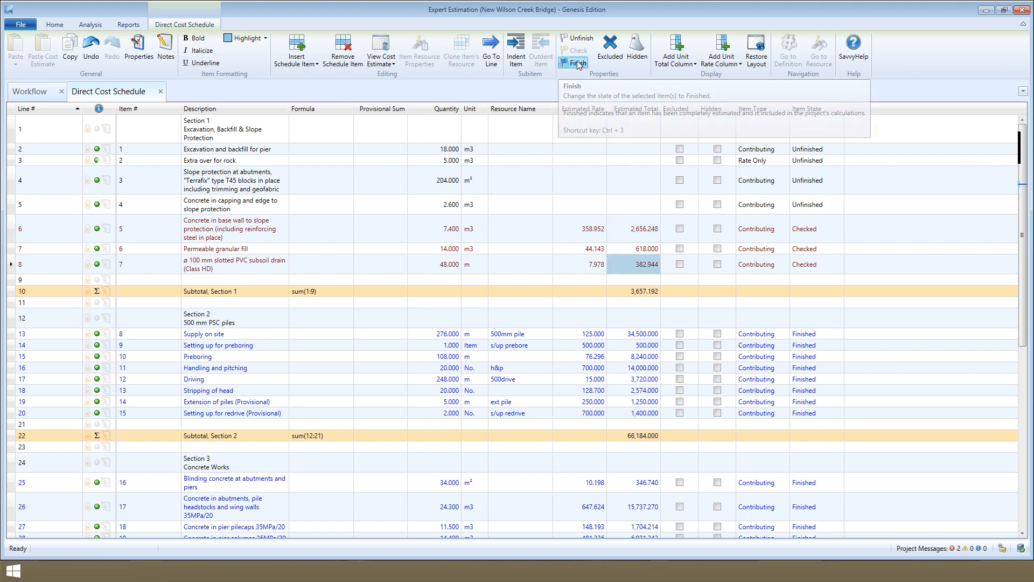
left_click(574, 63)
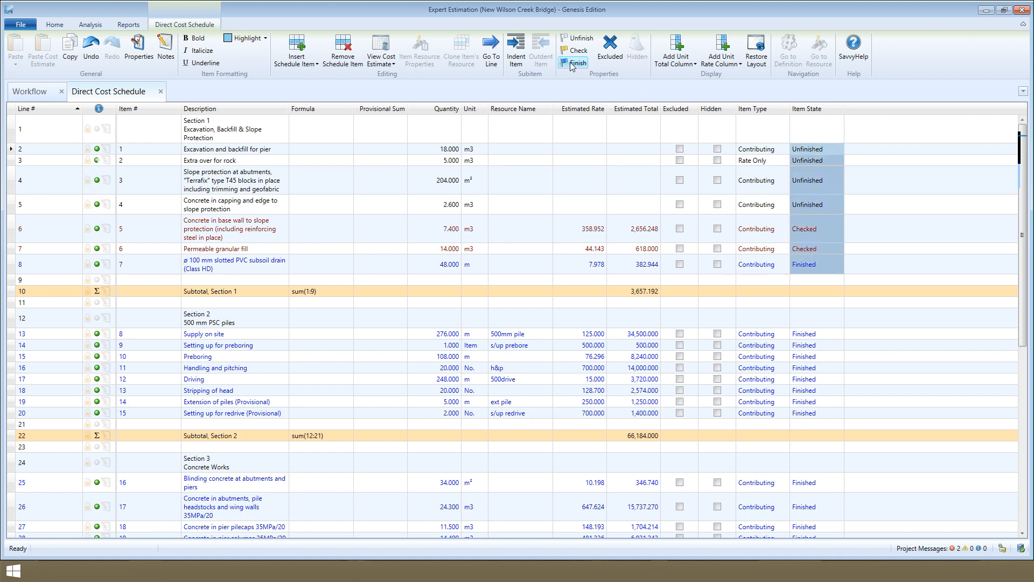
left_click(573, 62)
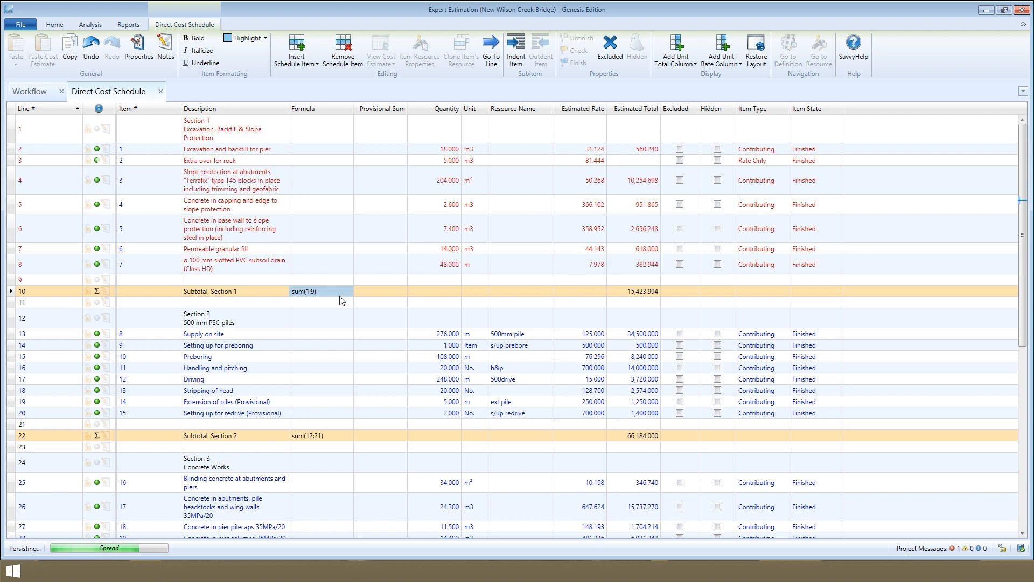
mouse_move(341, 298)
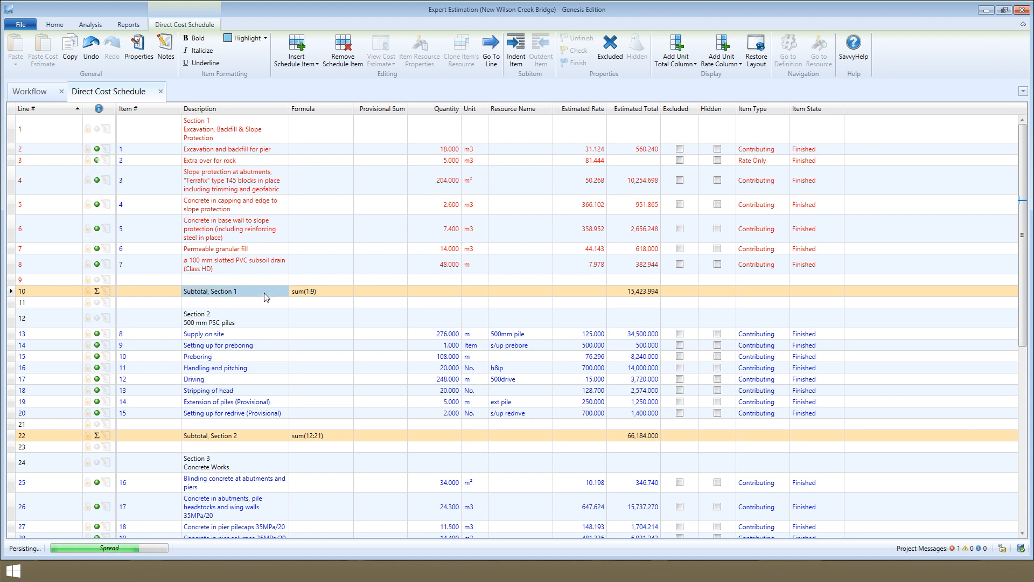
Review the Section 1 subtotal row and the lower sections, then switch to My New Project.
left_click(323, 291)
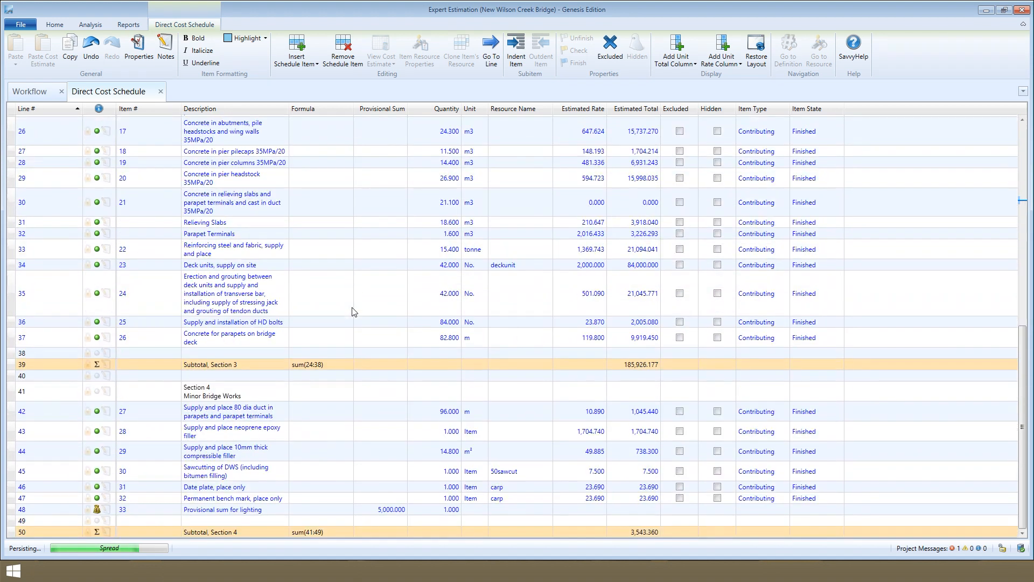
left_click(381, 508)
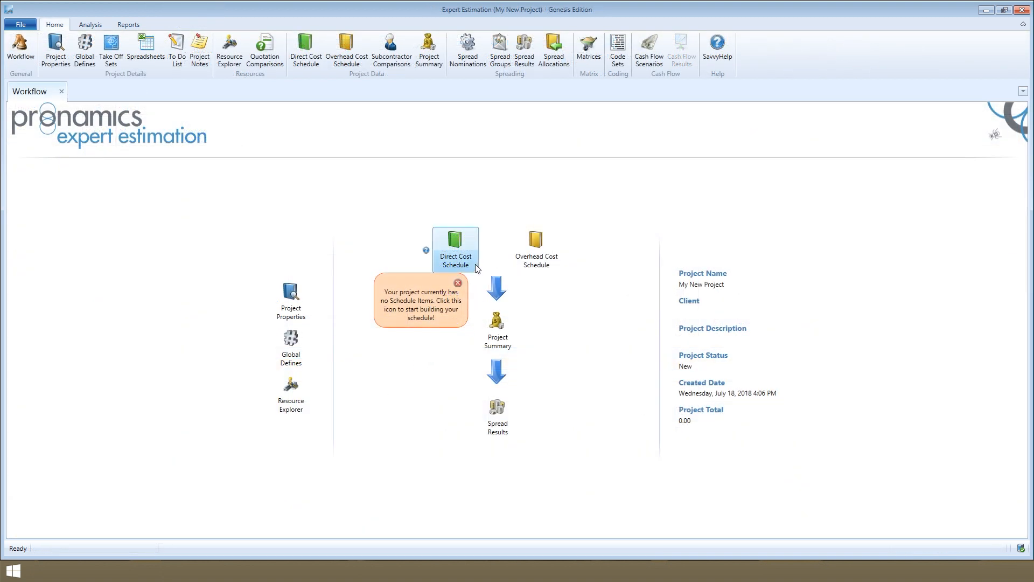
Add the first schedule line and insert 5 more blank lines in the Direct Cost Schedule.
left_click(454, 245)
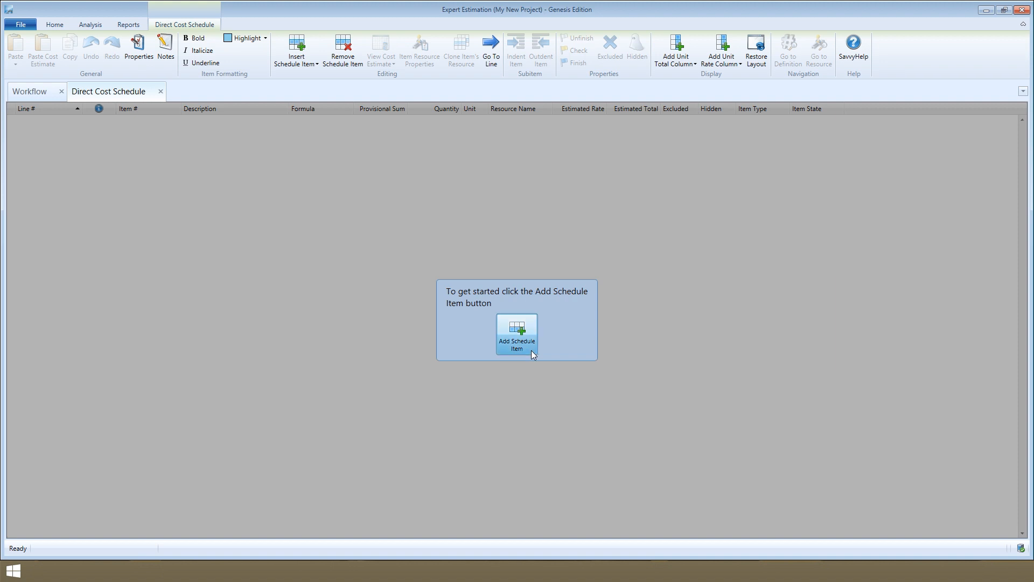
left_click(518, 333)
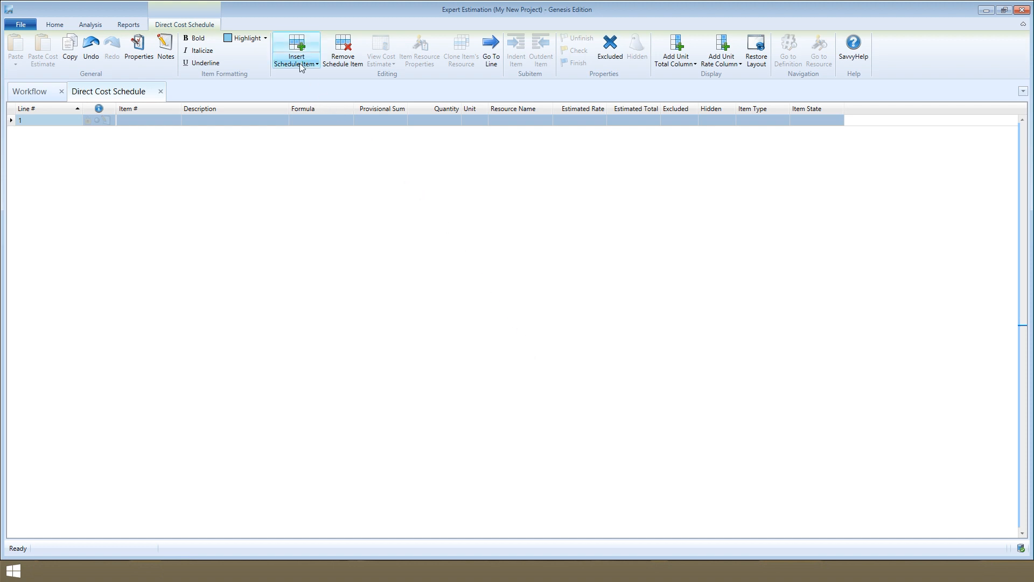
left_click(296, 50)
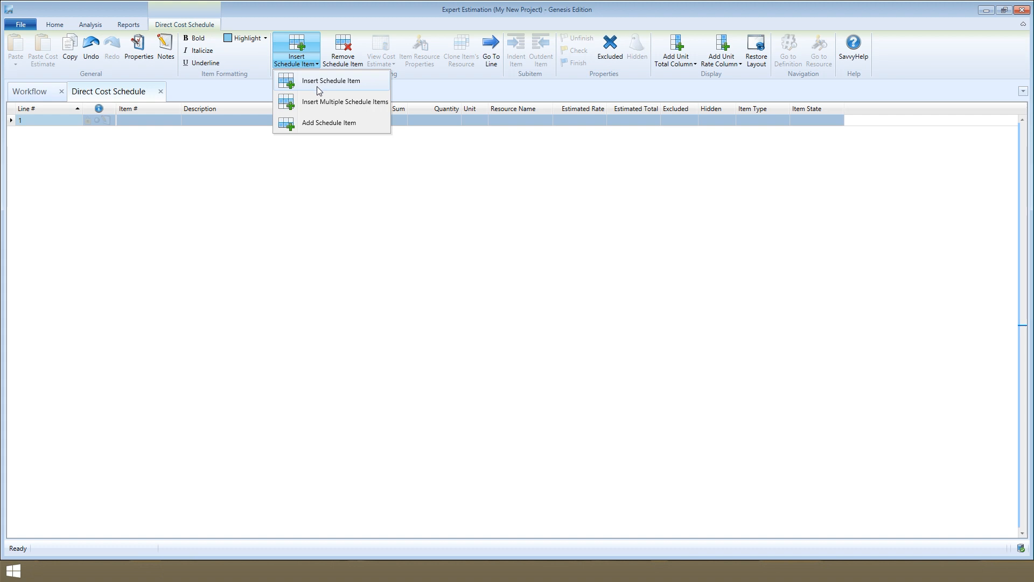
left_click(344, 101)
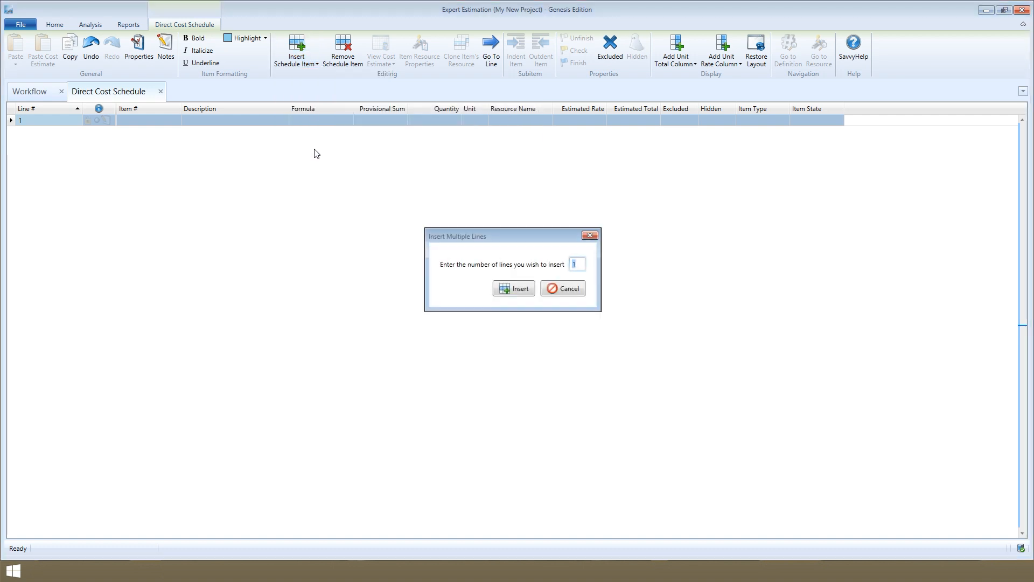
left_click(512, 289)
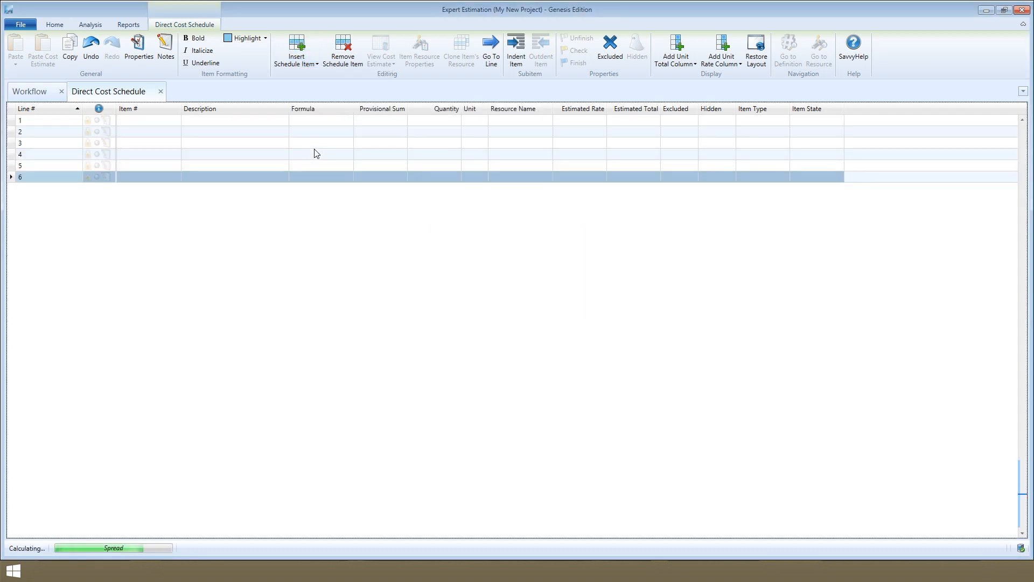
left_click(149, 132)
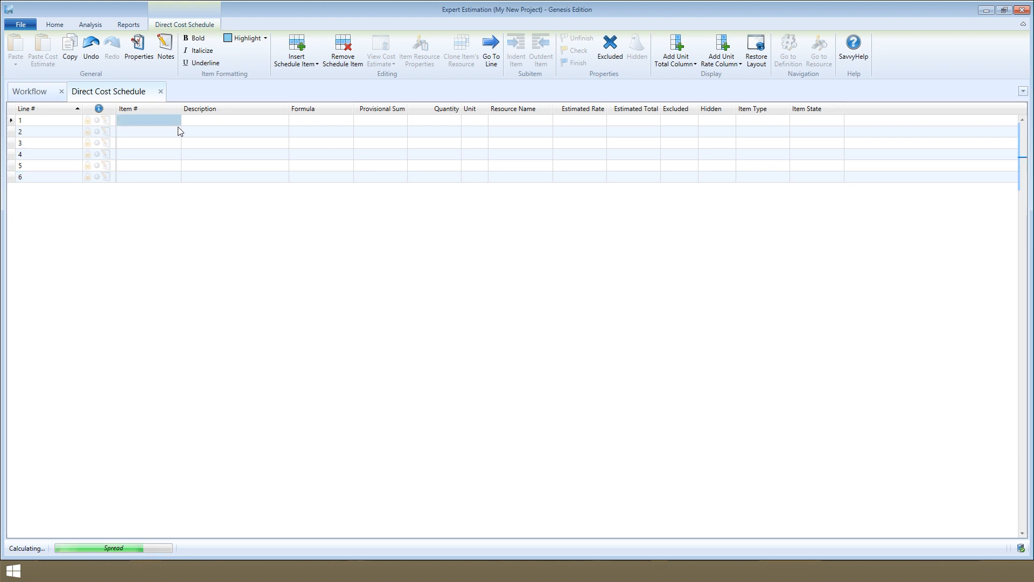
mouse_move(174, 134)
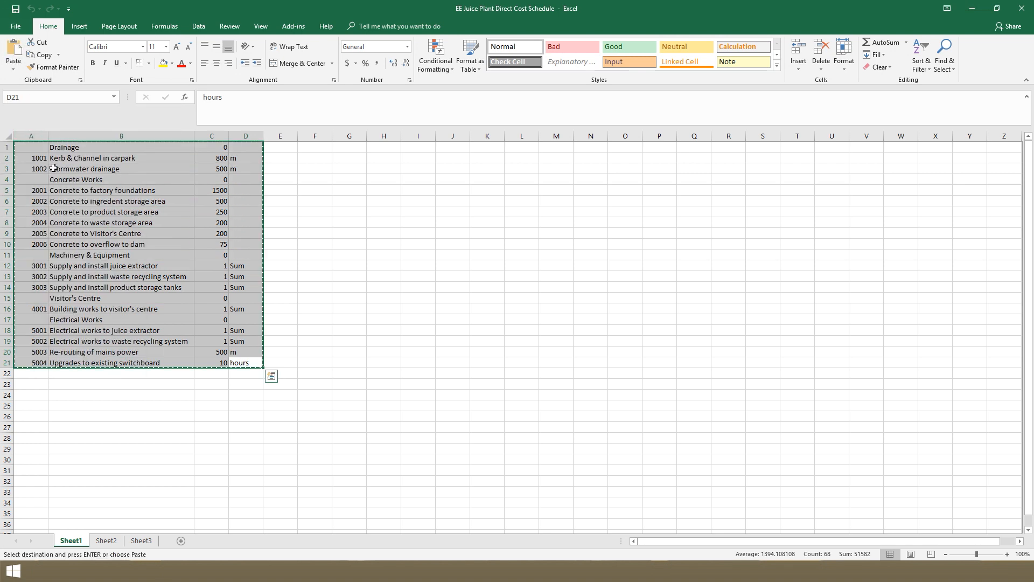
mouse_move(982, 4)
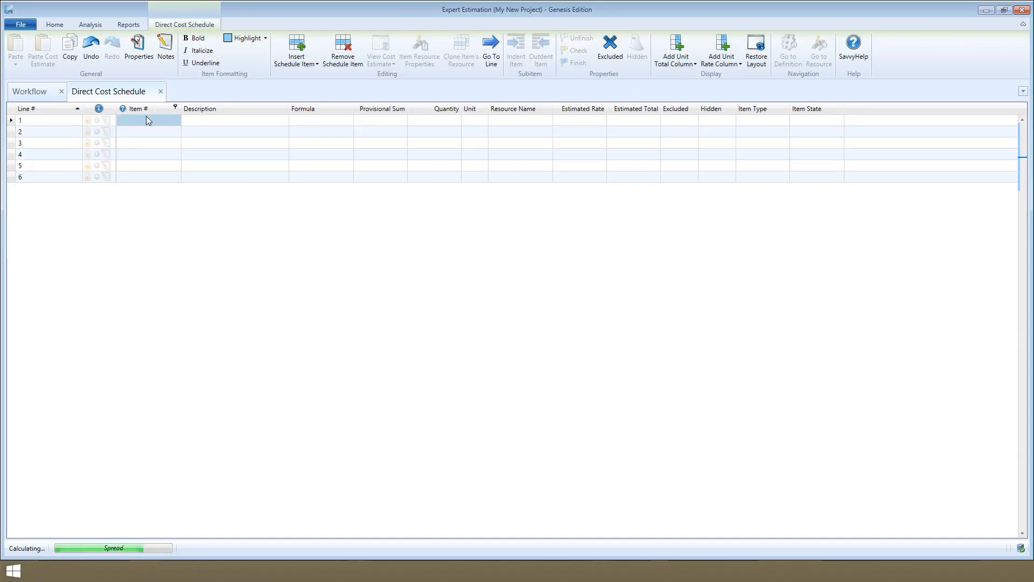
Paste Special the Excel items with columns mapped to Item Number, Description, Quantity and Unit.
right_click(148, 119)
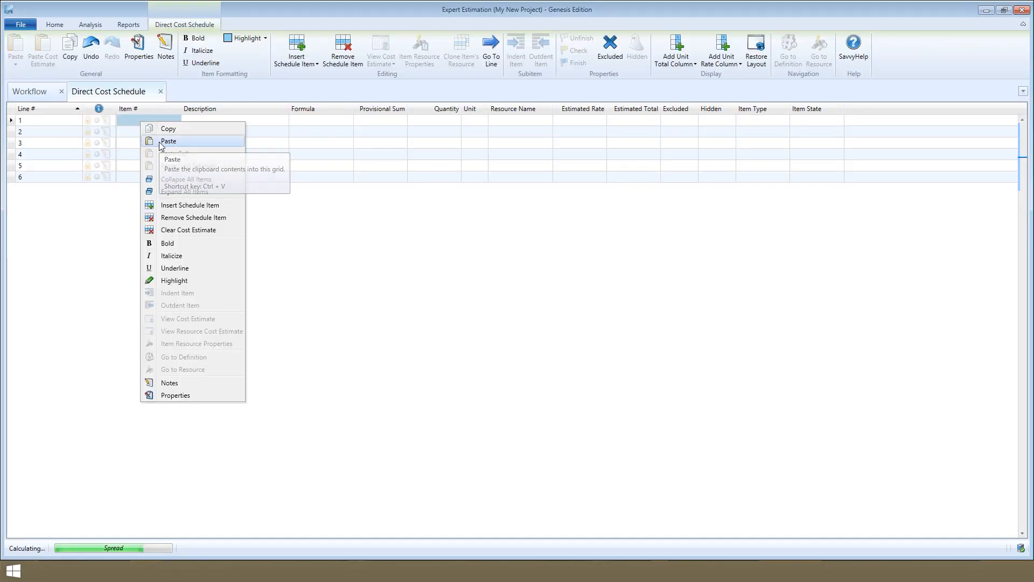
left_click(168, 140)
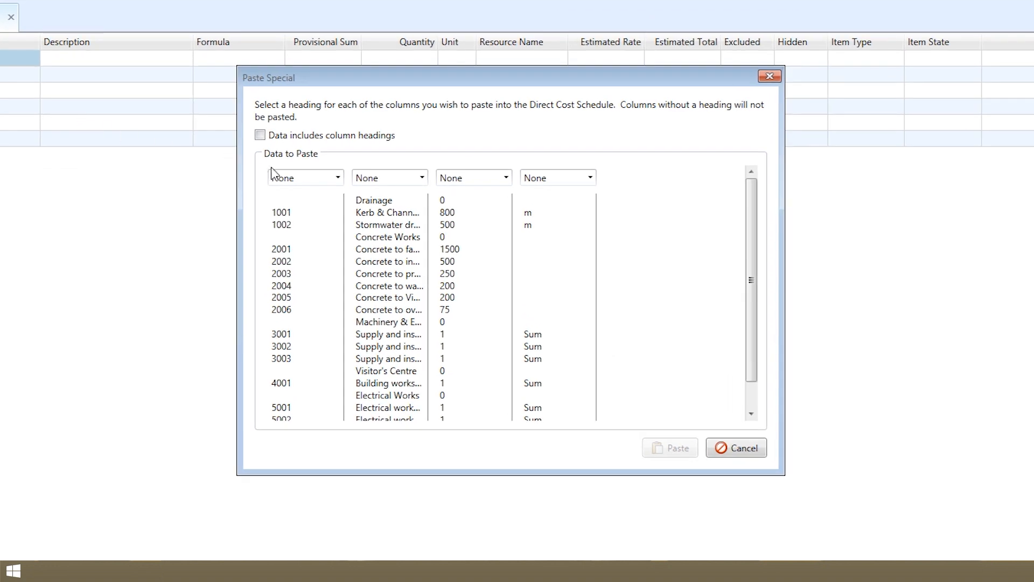
left_click(305, 177)
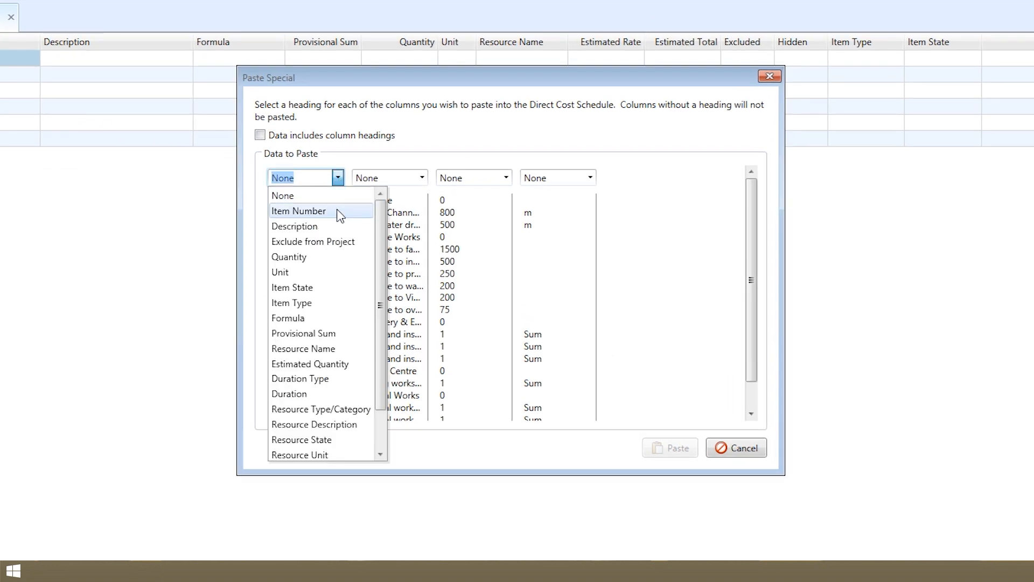
left_click(298, 211)
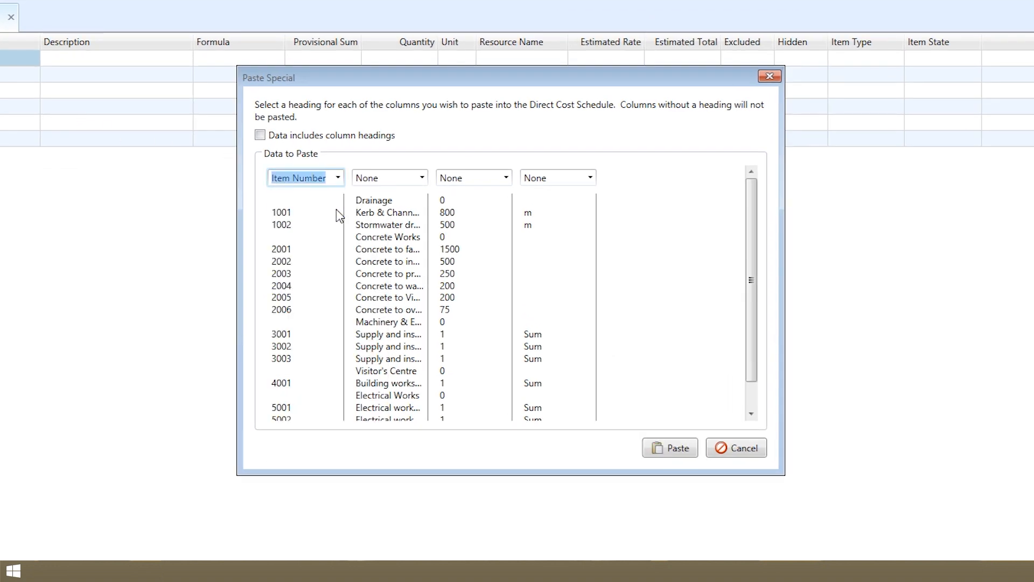
left_click(420, 178)
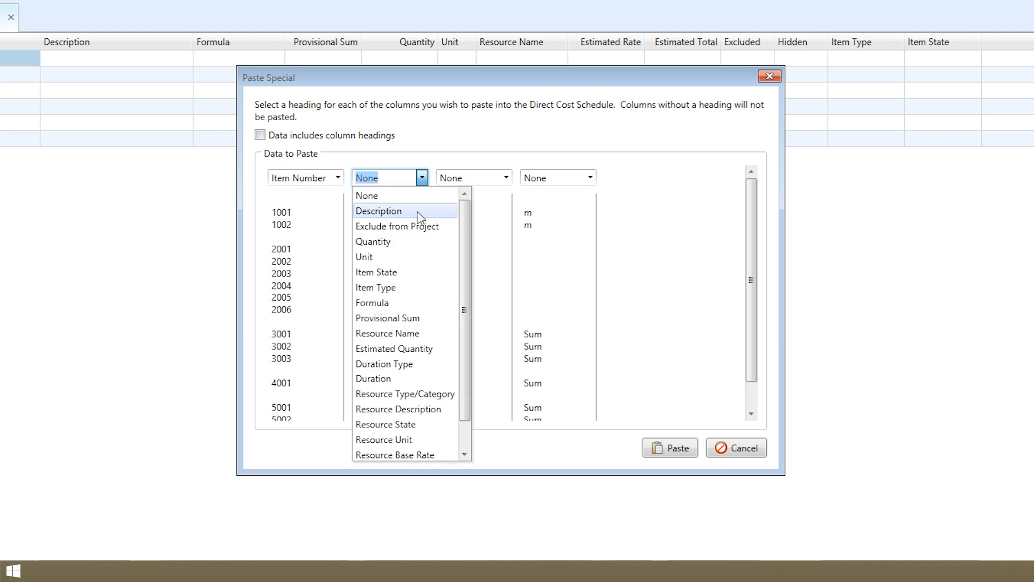
left_click(378, 210)
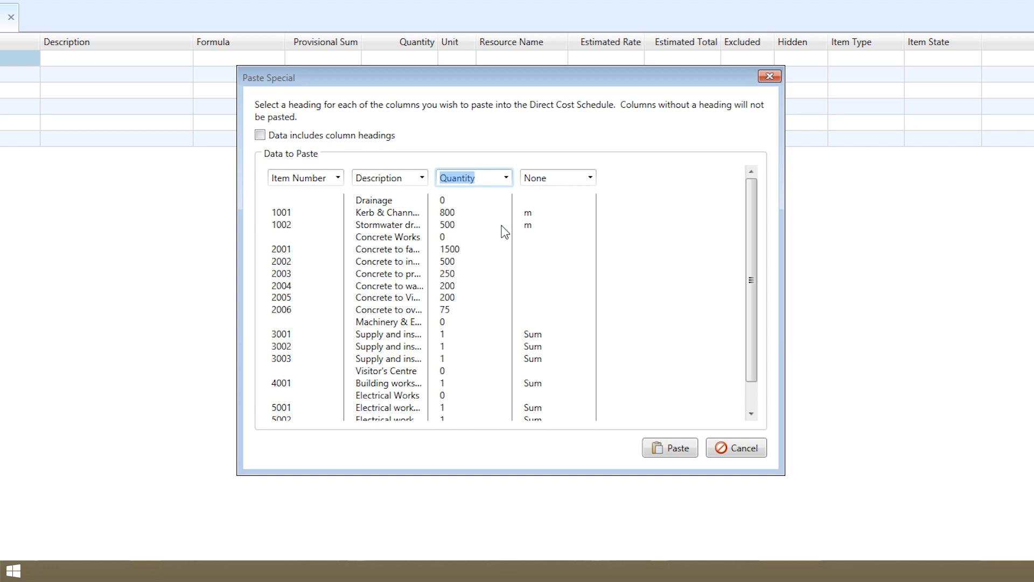
left_click(588, 177)
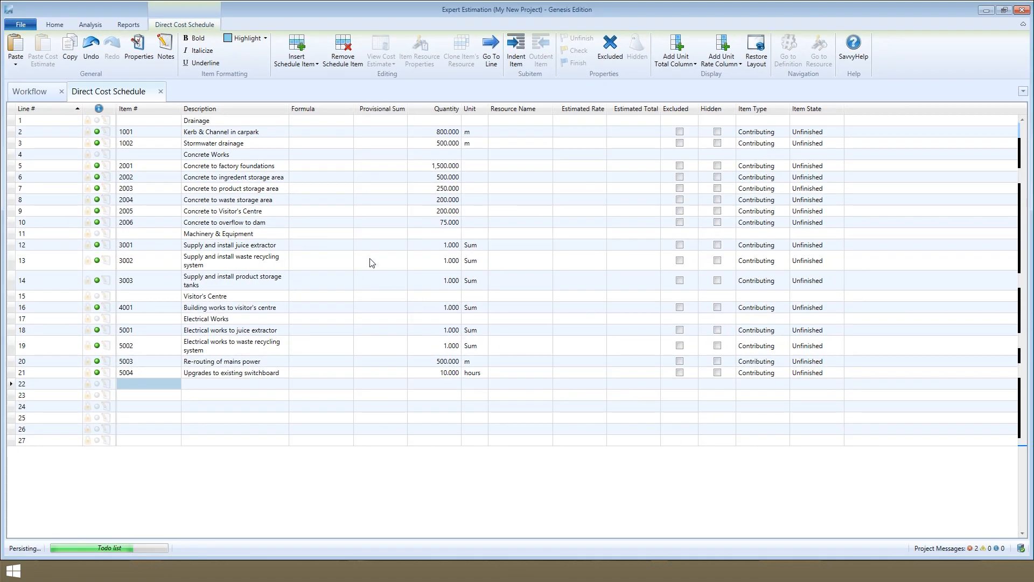
Apply Bold and Underline formatting to the five selected section heading rows.
left_click(196, 119)
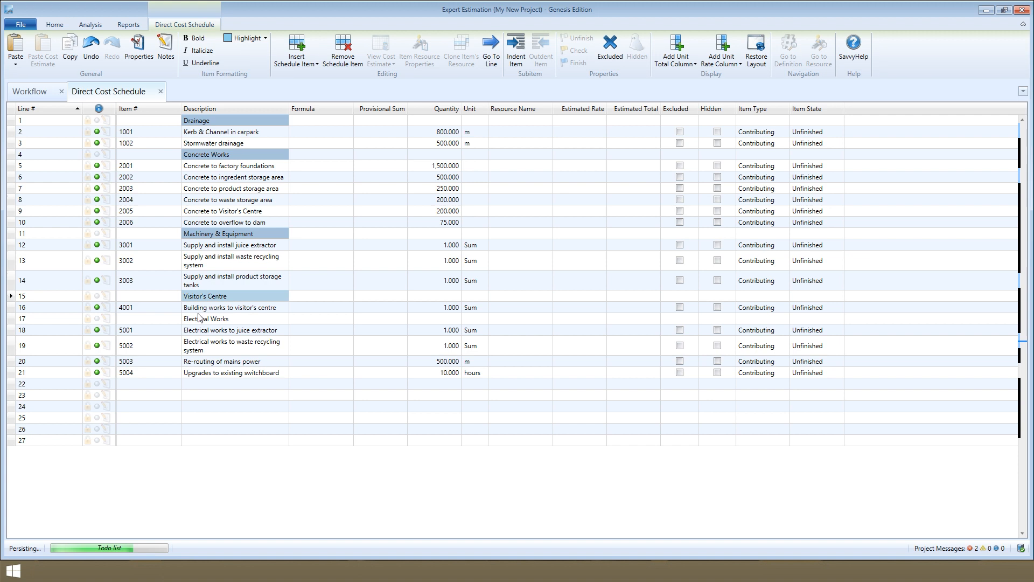
left_click(194, 38)
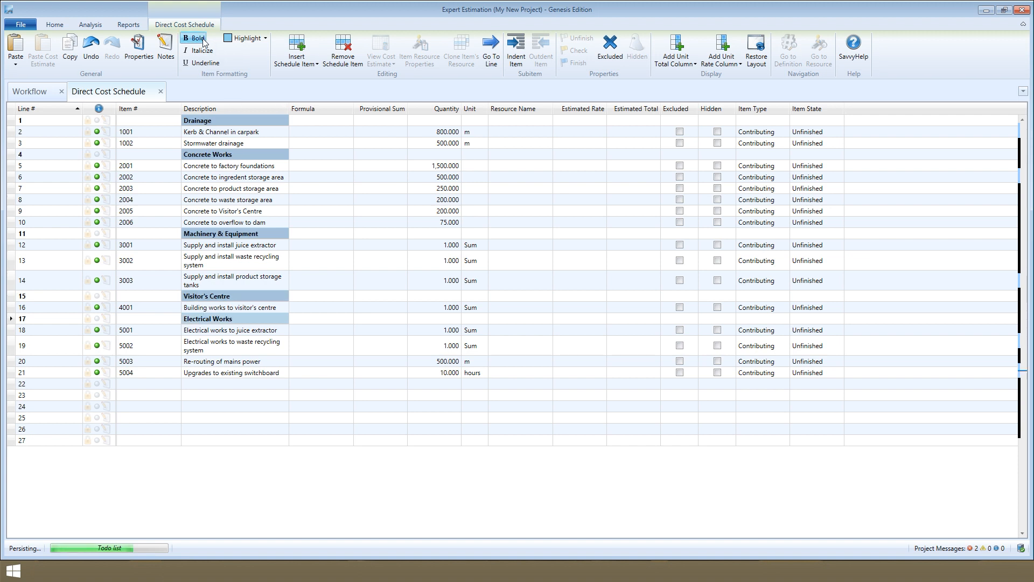
left_click(201, 63)
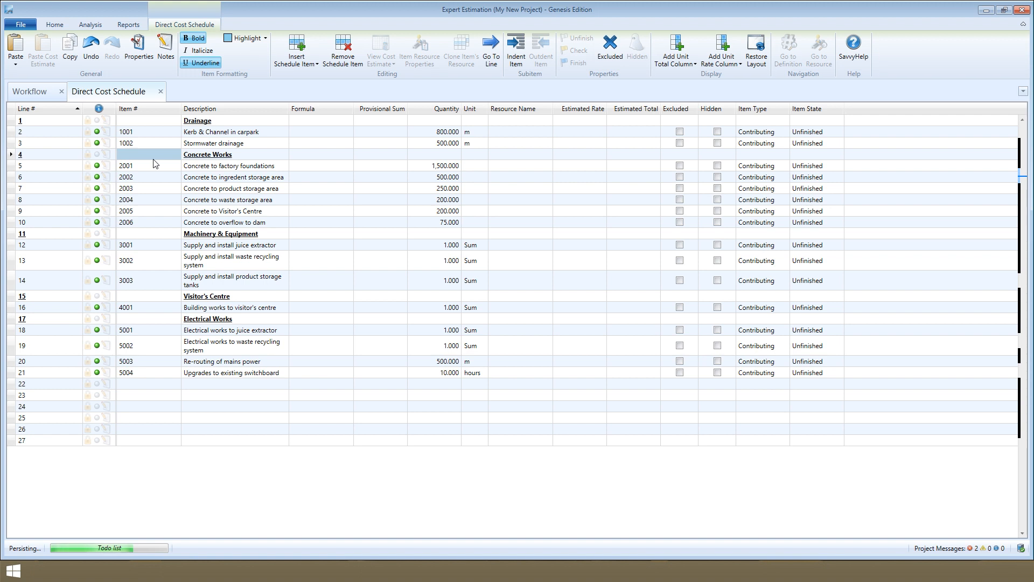
mouse_move(417, 242)
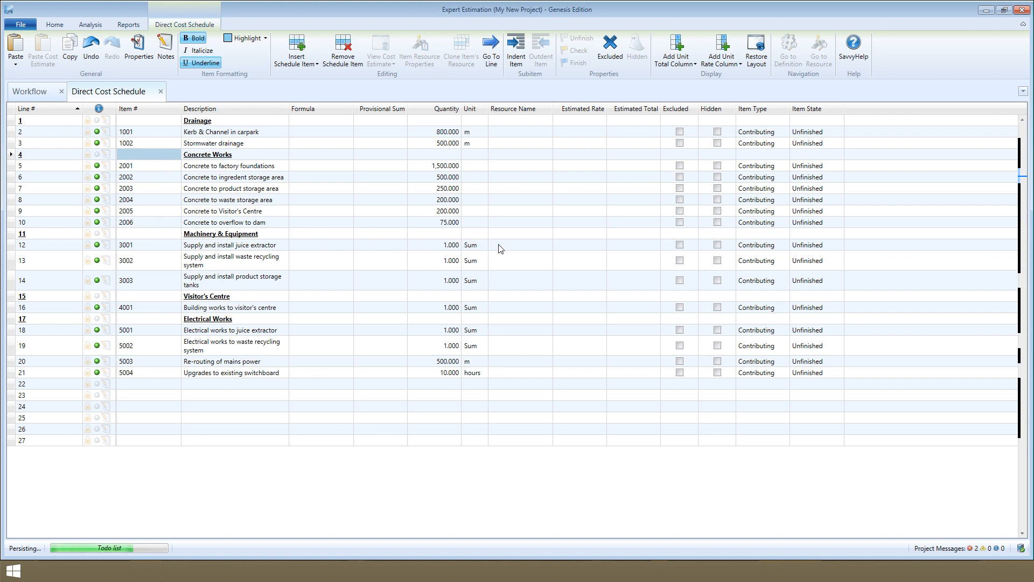
Pick Juice Extractor from Project Resources > Plant for item 3001, giving a 25,000,000 total.
left_click(520, 245)
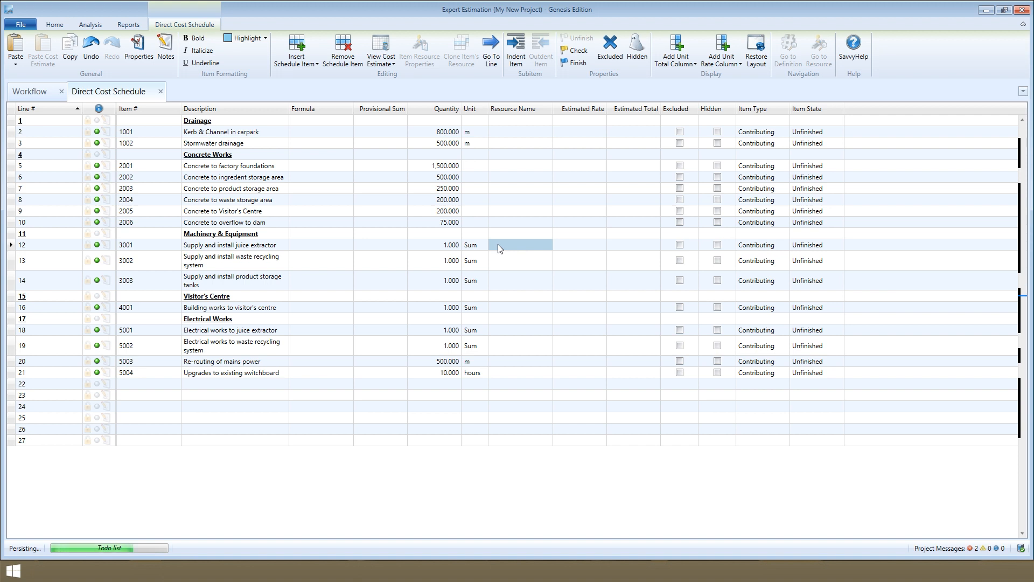
mouse_move(455, 258)
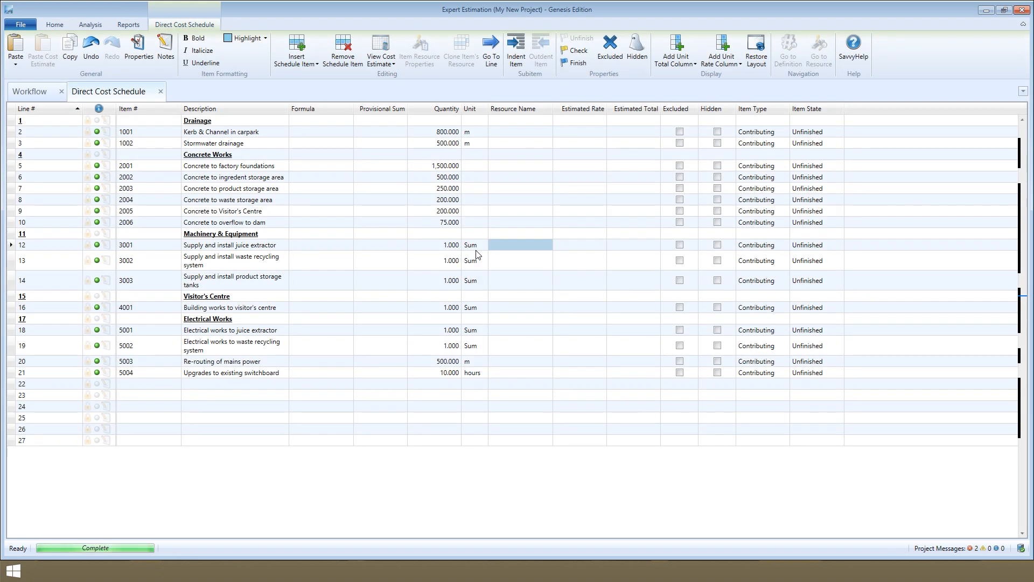
left_click(518, 244)
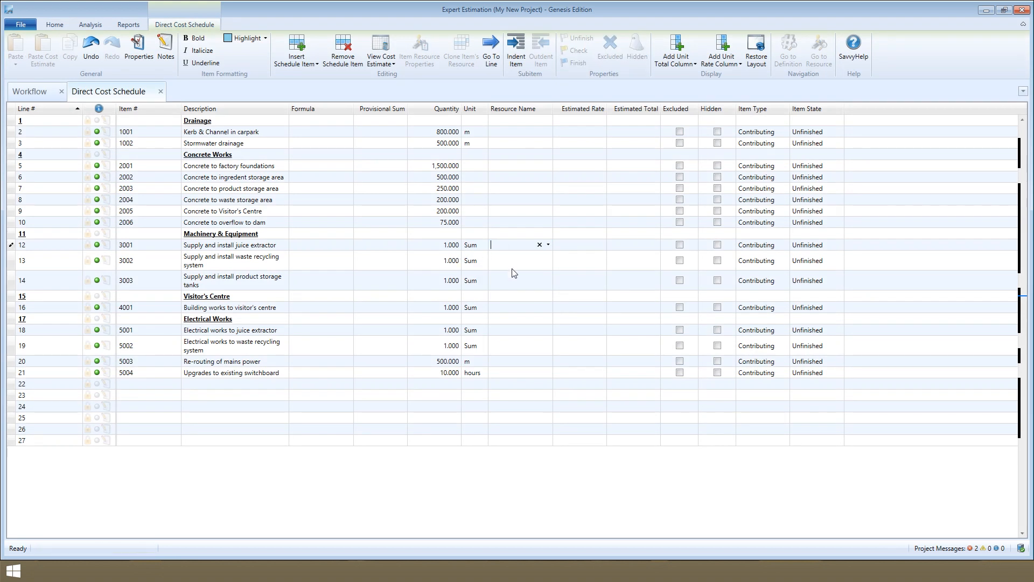
left_click(547, 245)
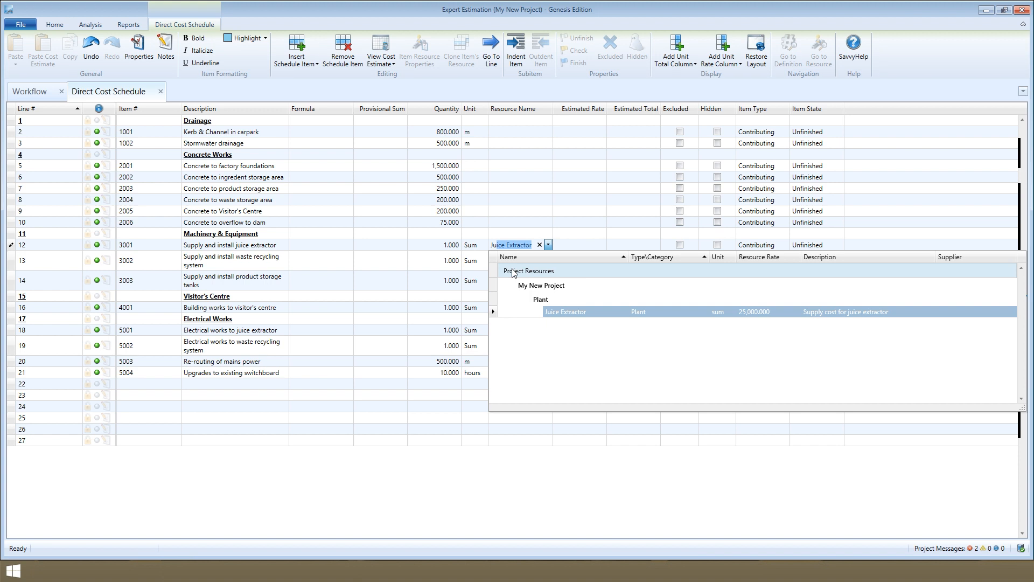
left_click(565, 311)
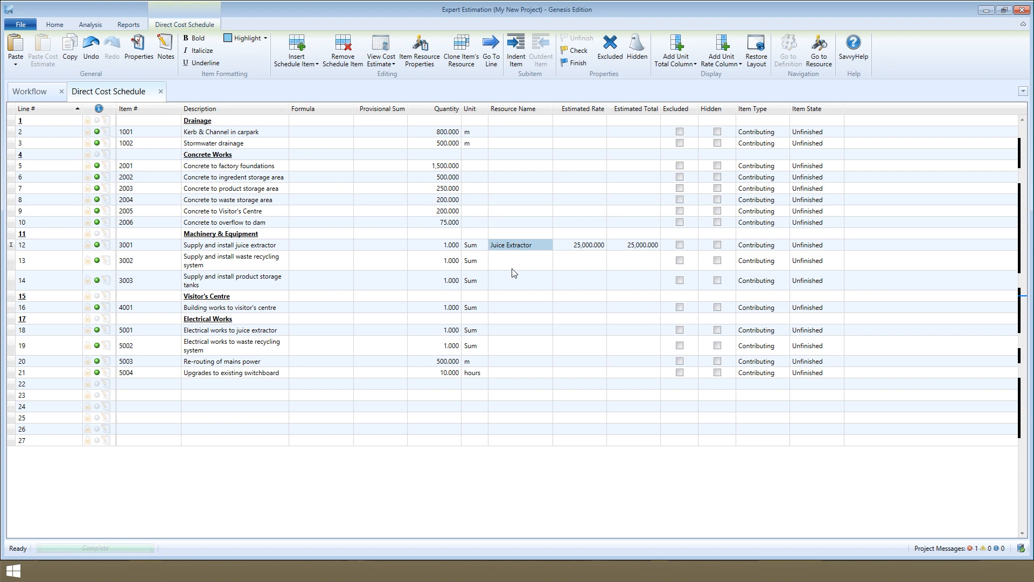
mouse_move(550, 263)
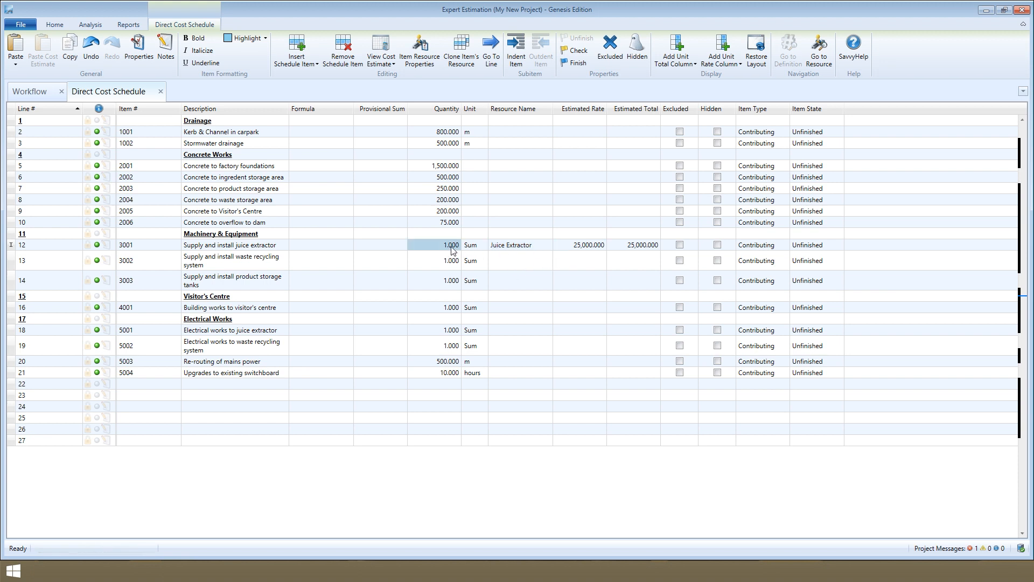
left_click(636, 244)
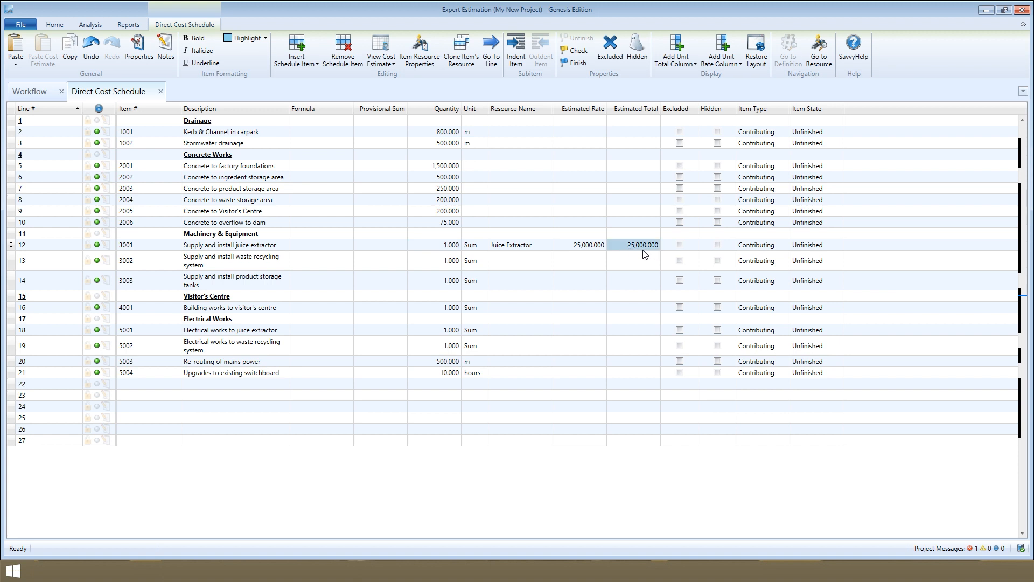
mouse_move(583, 250)
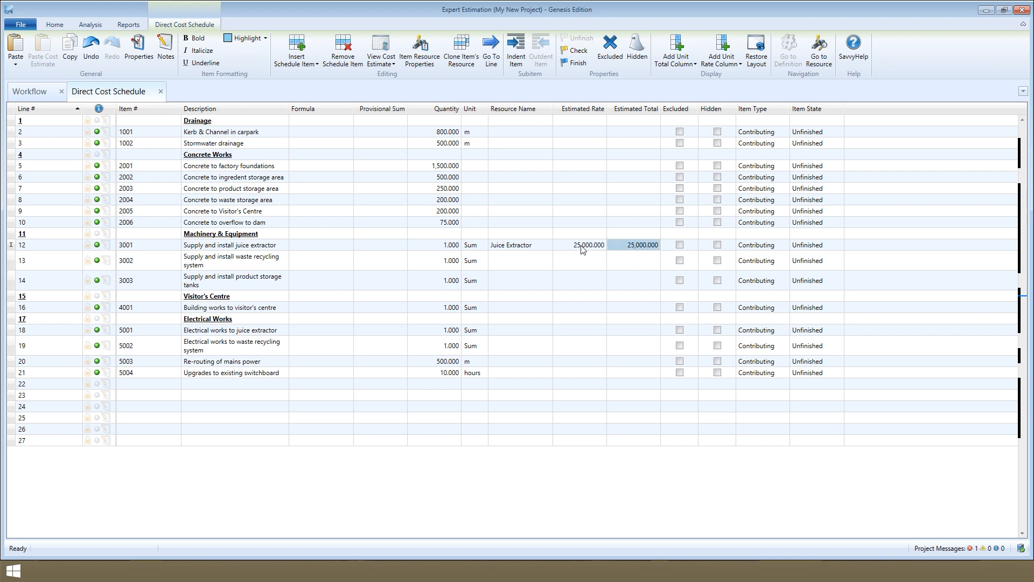
mouse_move(571, 255)
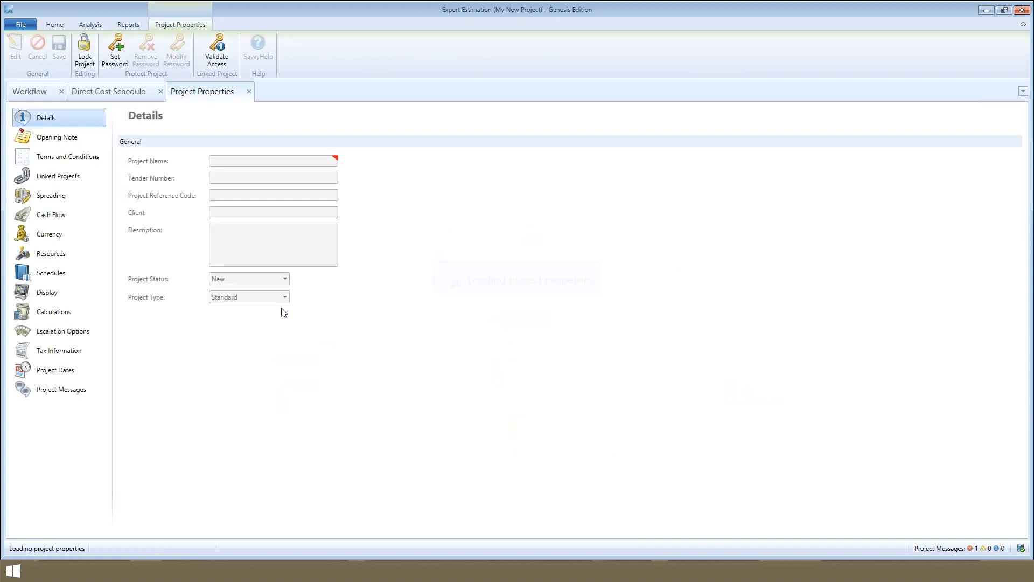
left_click(54, 312)
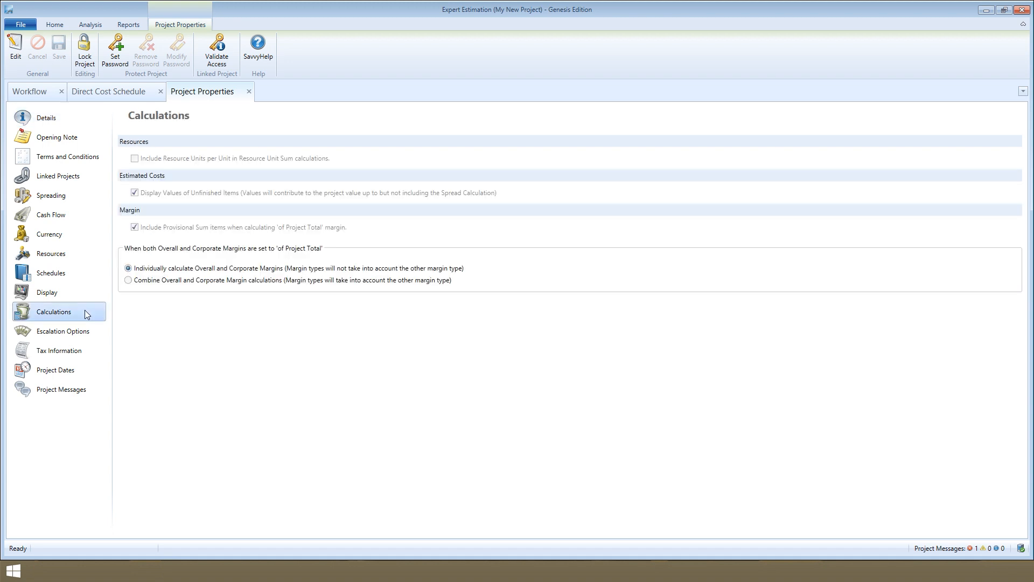
left_click(14, 47)
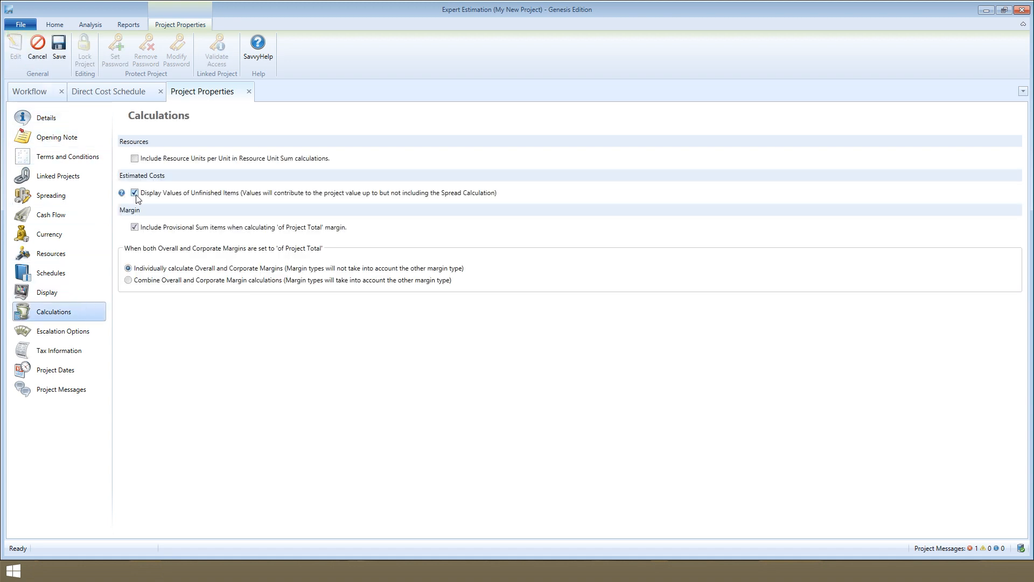
mouse_move(309, 203)
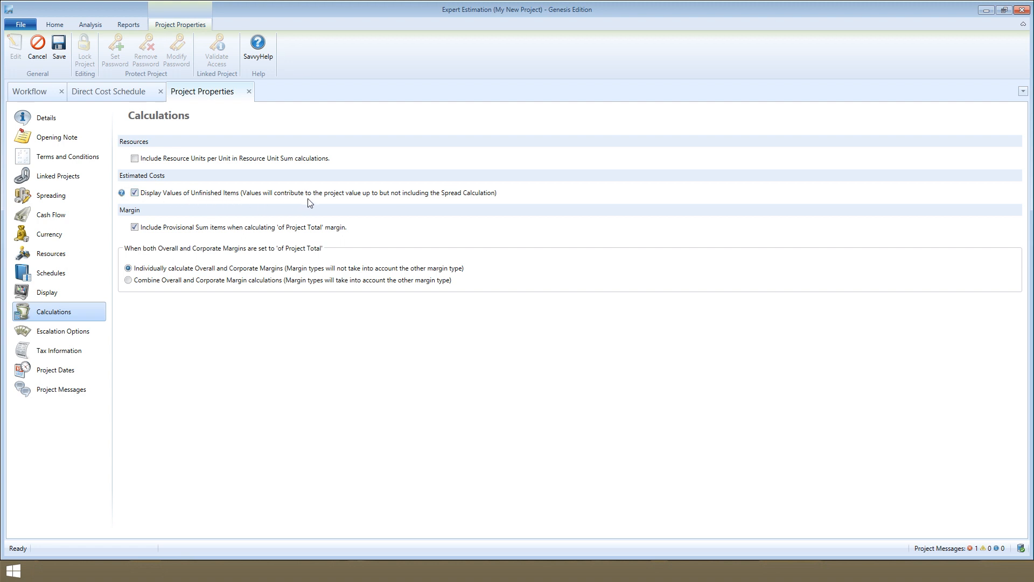
mouse_move(136, 192)
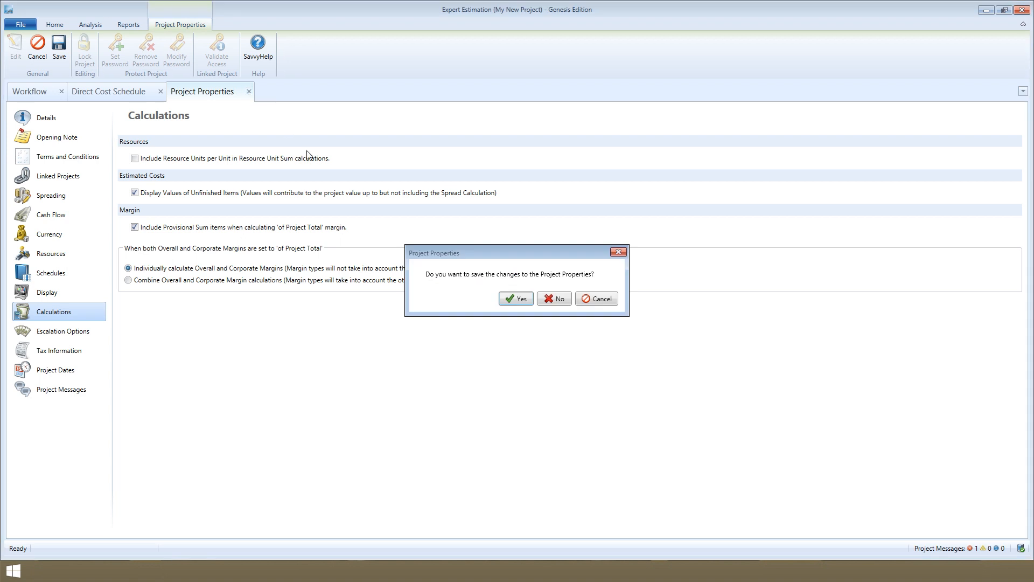
left_click(554, 299)
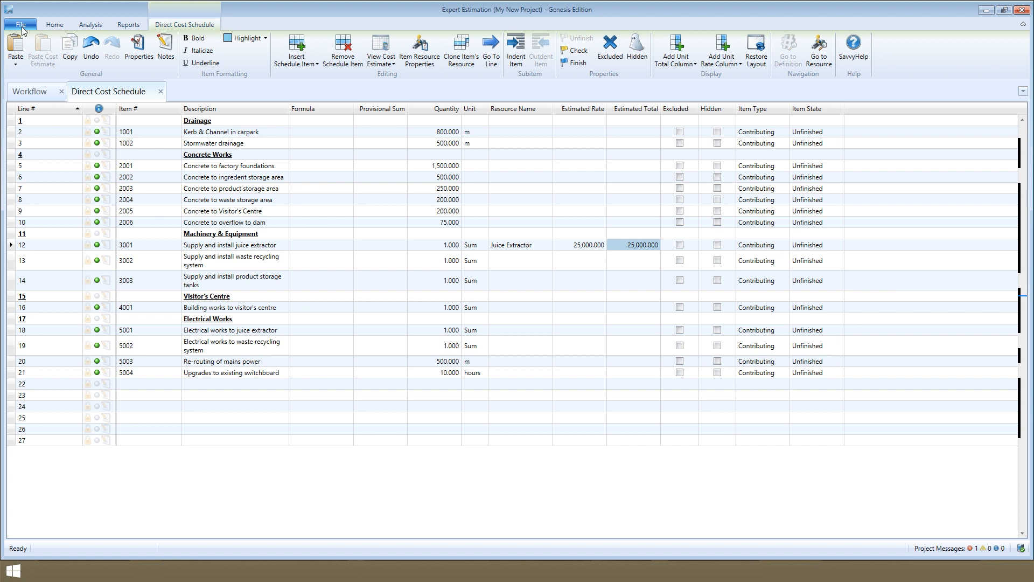
Open New Wilson Creek Bridge from the File > Projects local list.
left_click(19, 24)
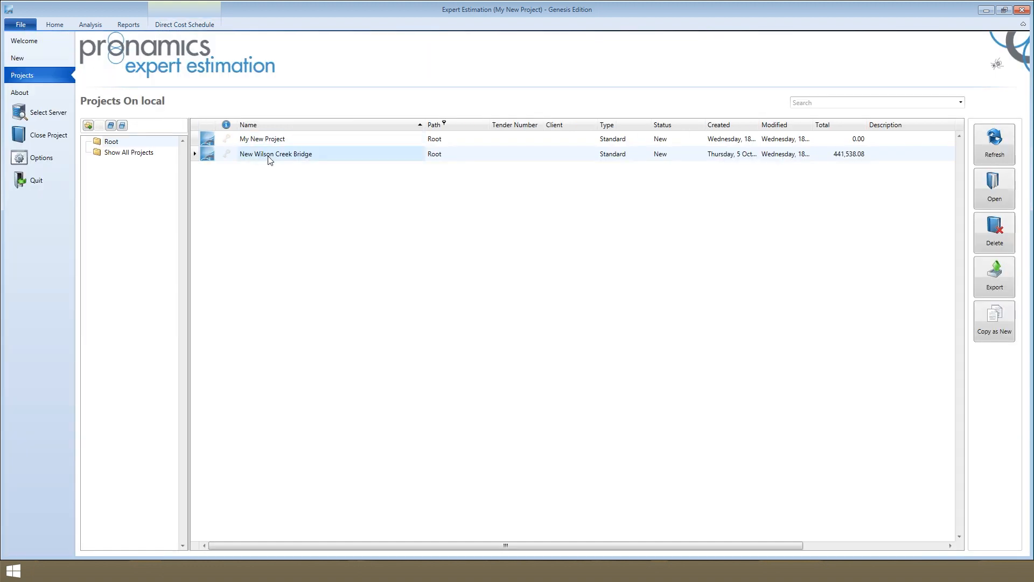
double_click(274, 154)
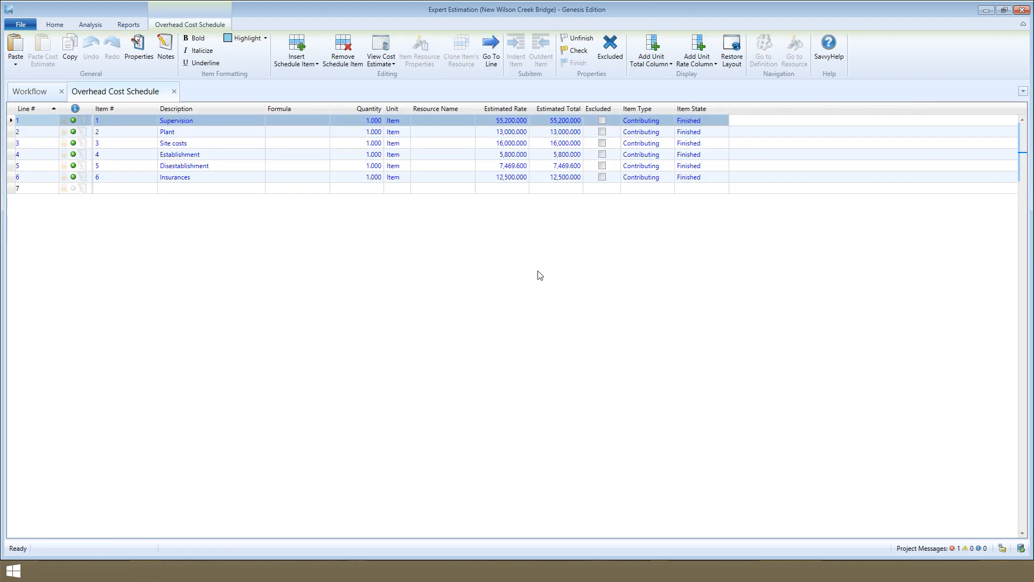
mouse_move(242, 208)
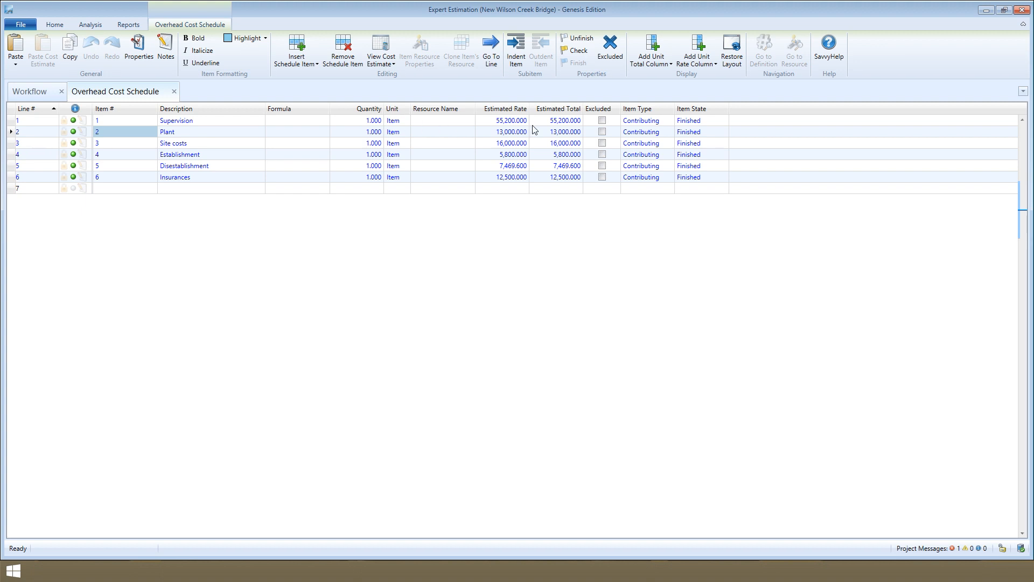
left_click(559, 120)
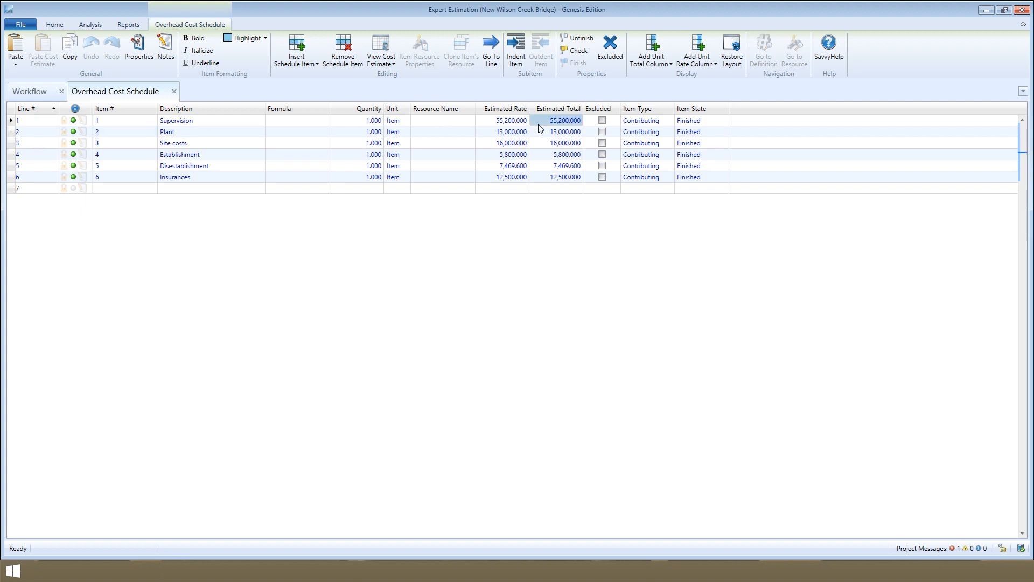
left_click(563, 154)
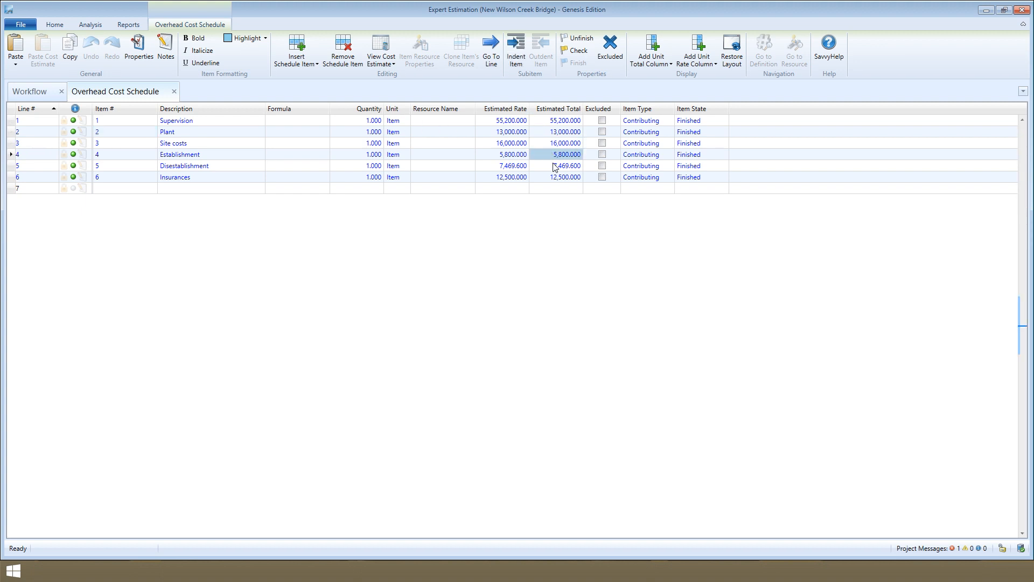
left_click(563, 176)
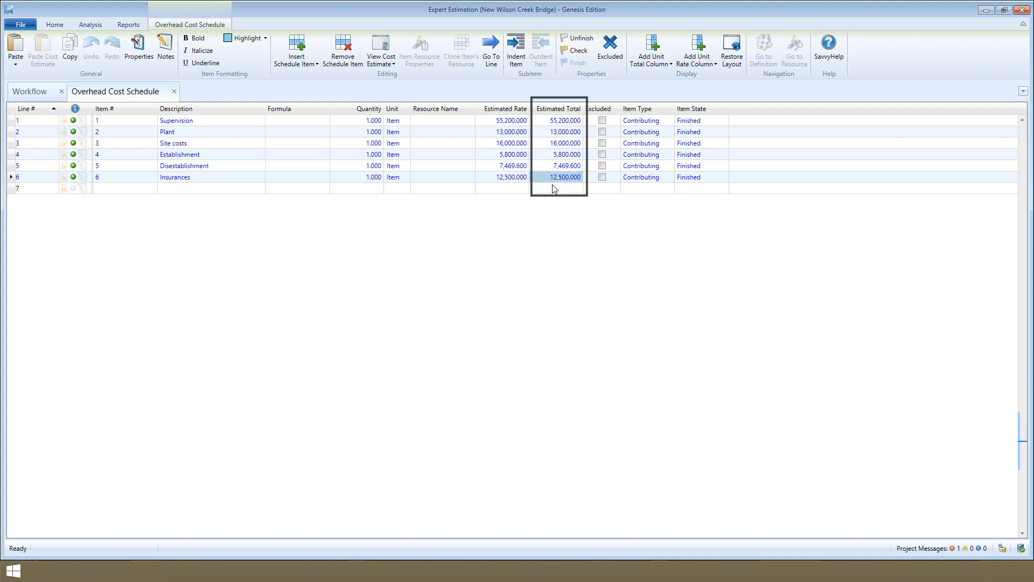